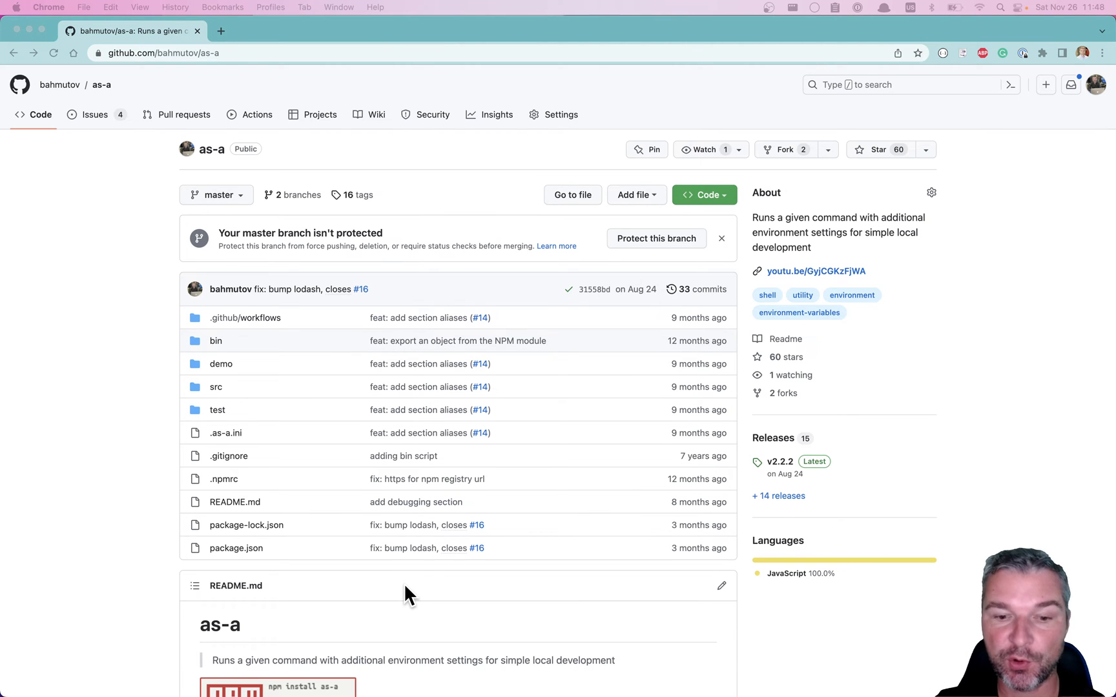
Review the instructions, select the .as-a.ini file name, and switch to the spec.cy.js test file
scroll(down, 3)
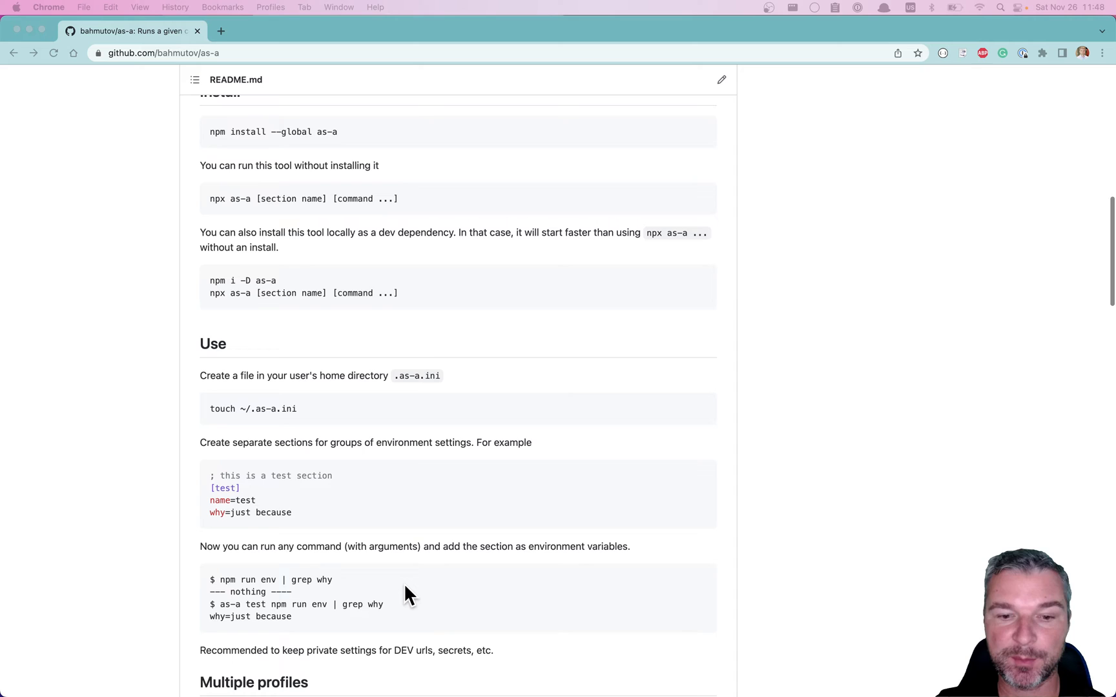
scroll(down, 3)
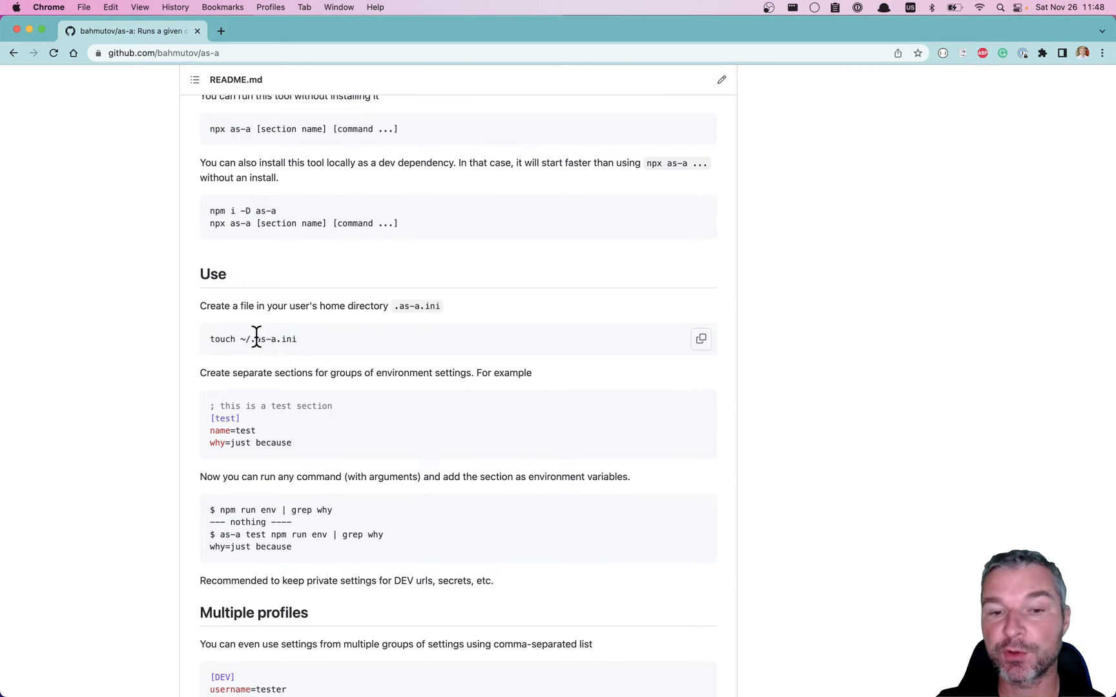
double_click(274, 338)
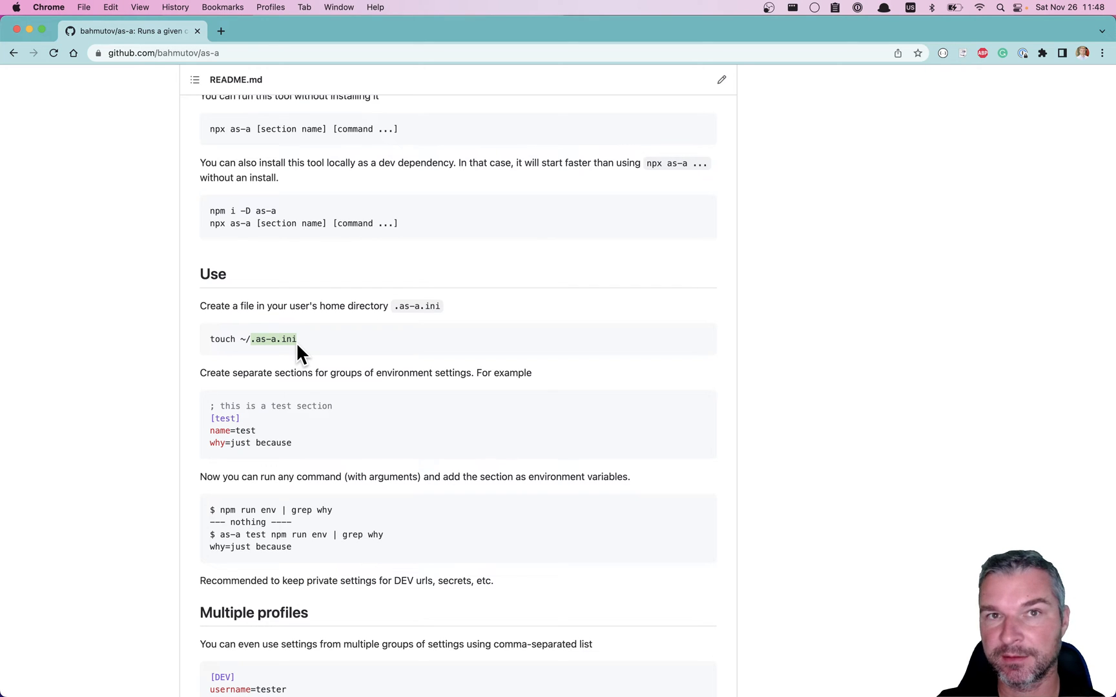
scroll(down, 3)
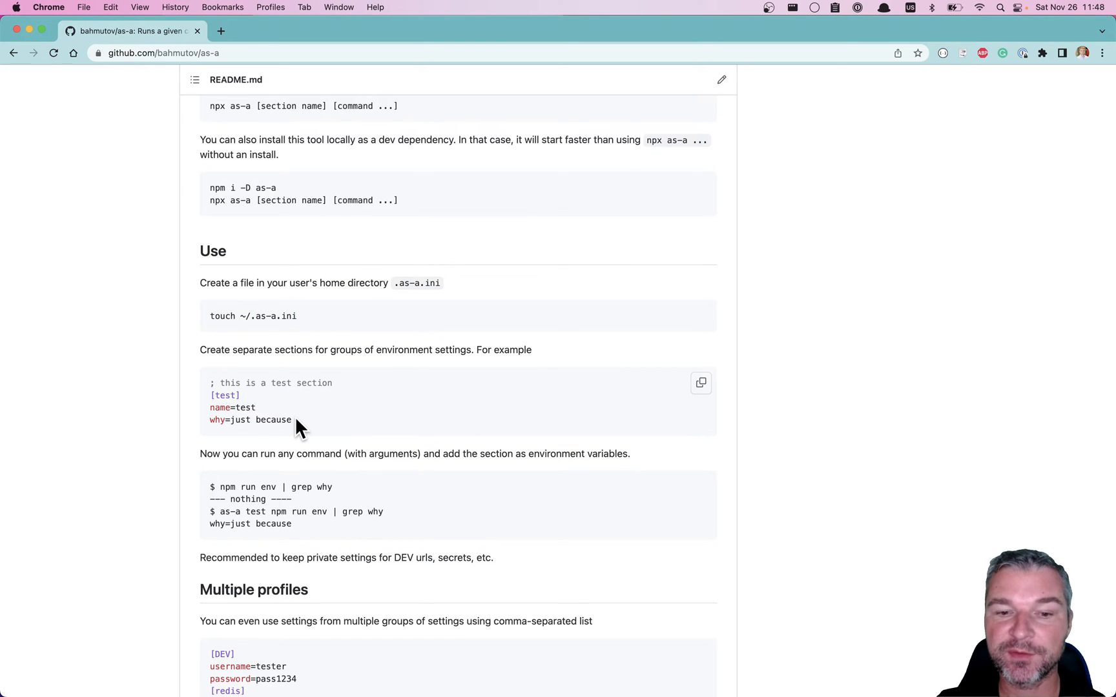
mouse_move(318, 413)
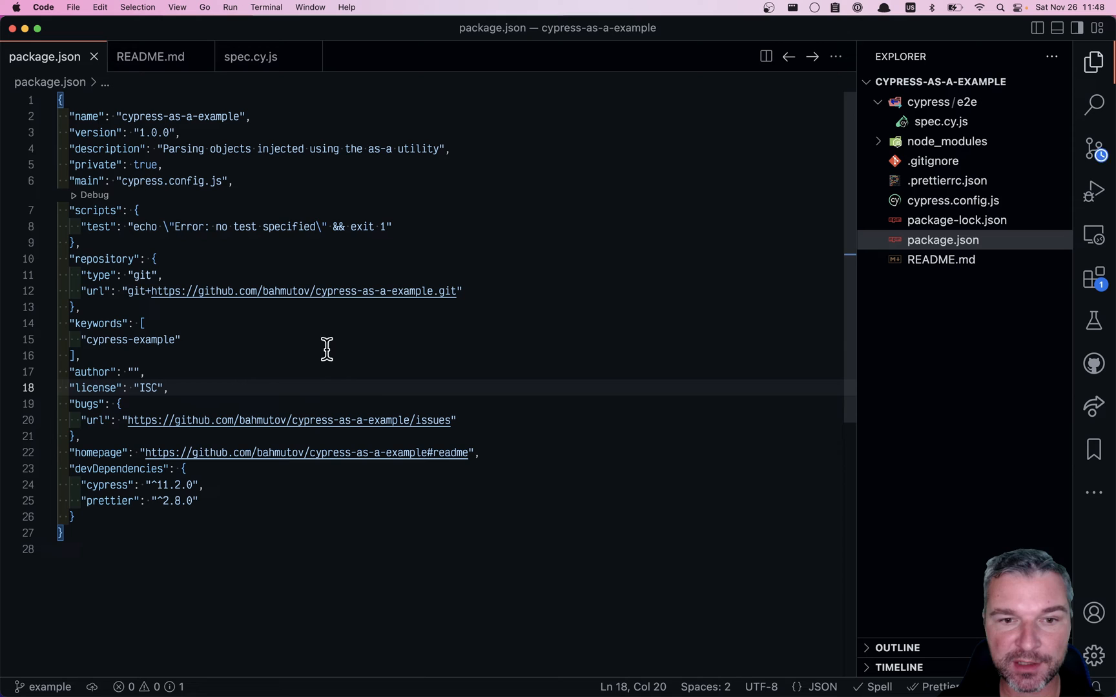
click(251, 57)
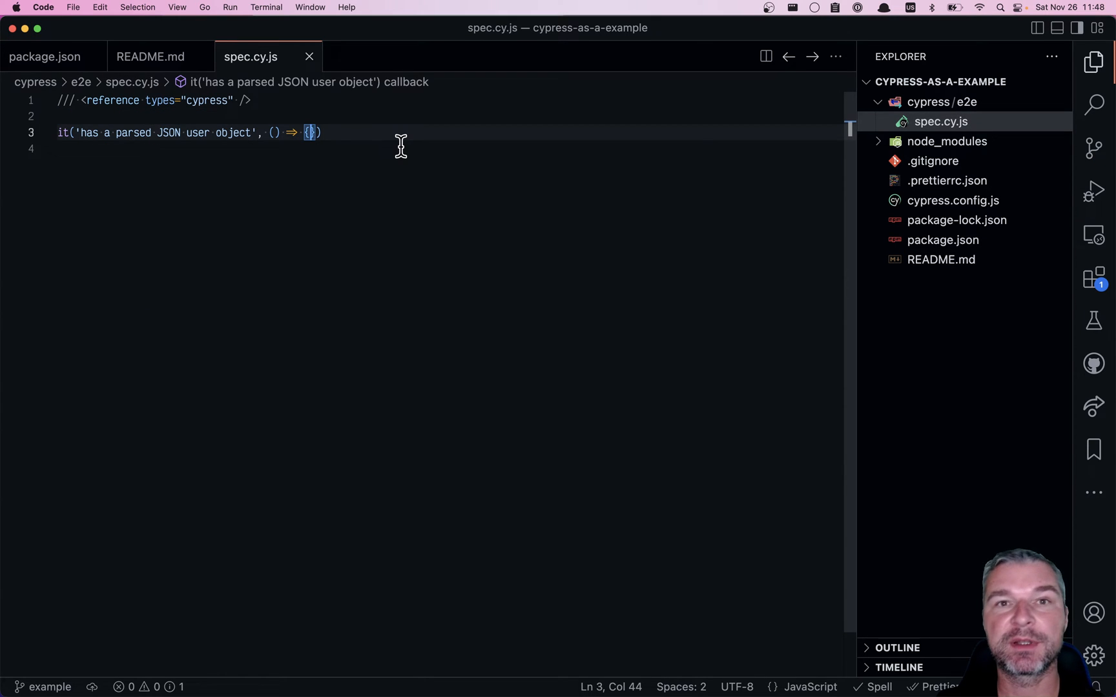
Write a test reading user from Cypress.env('user') and asserting it deep-equals { username: 'Joe' }
text(cy)
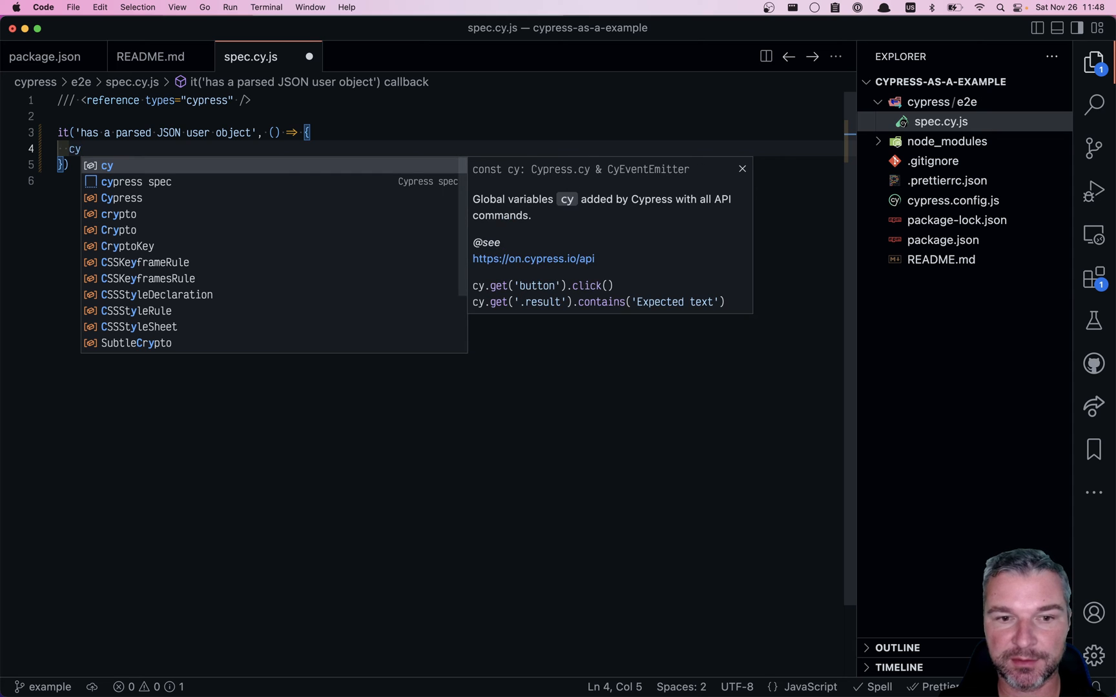
text(.warq)
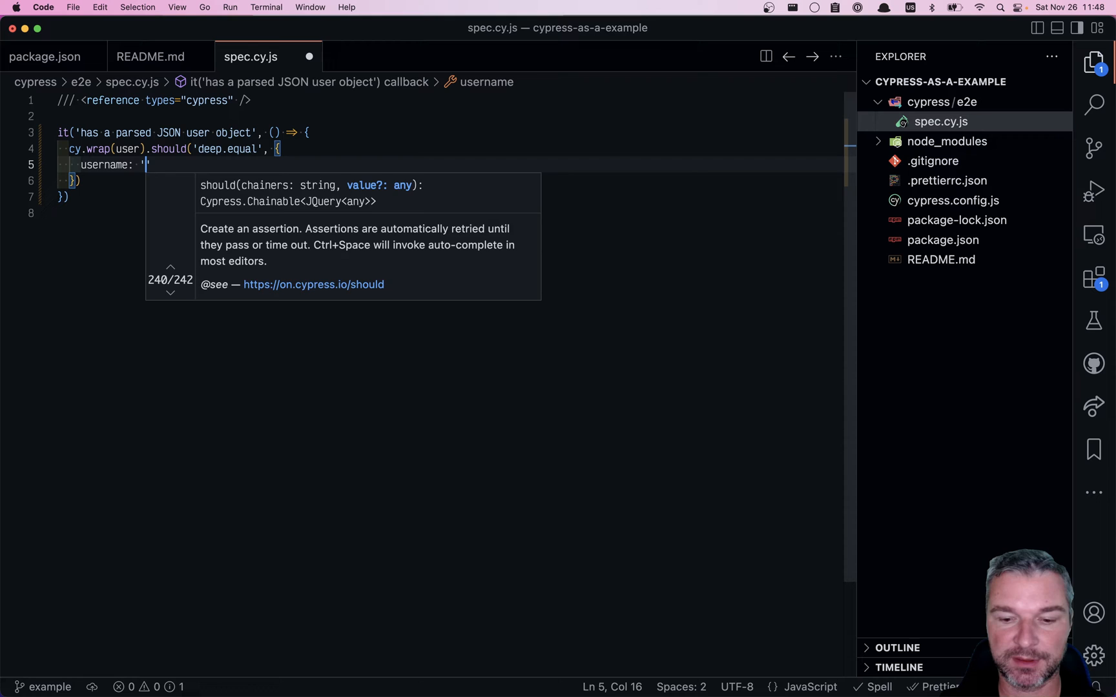
text(Joe',)
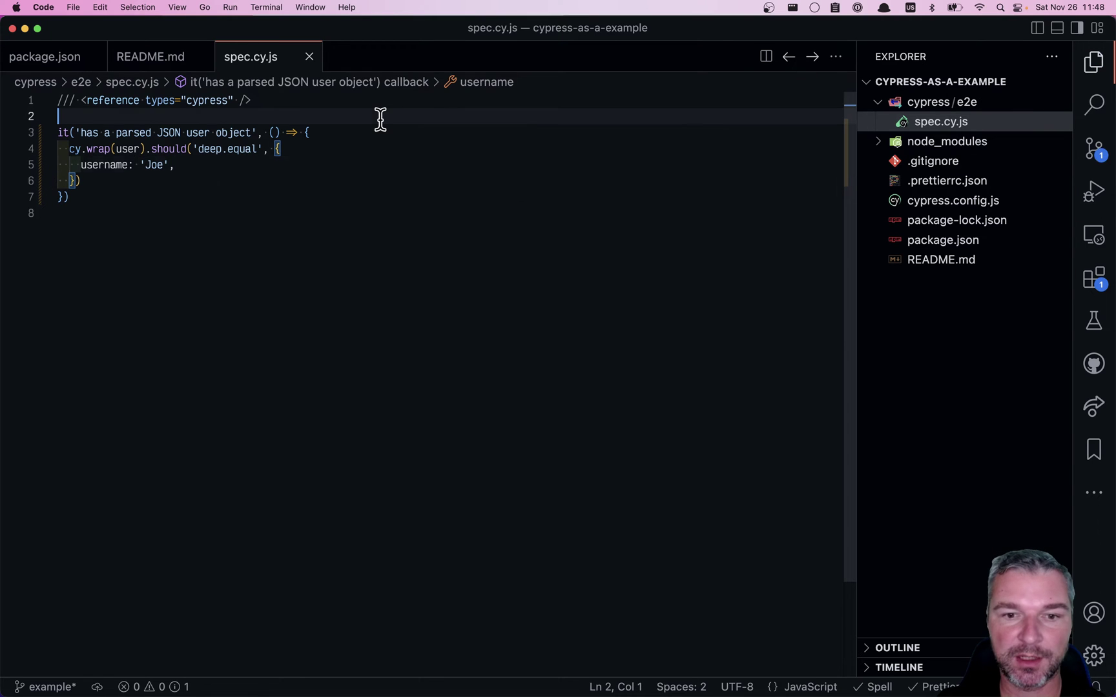
text(const user =)
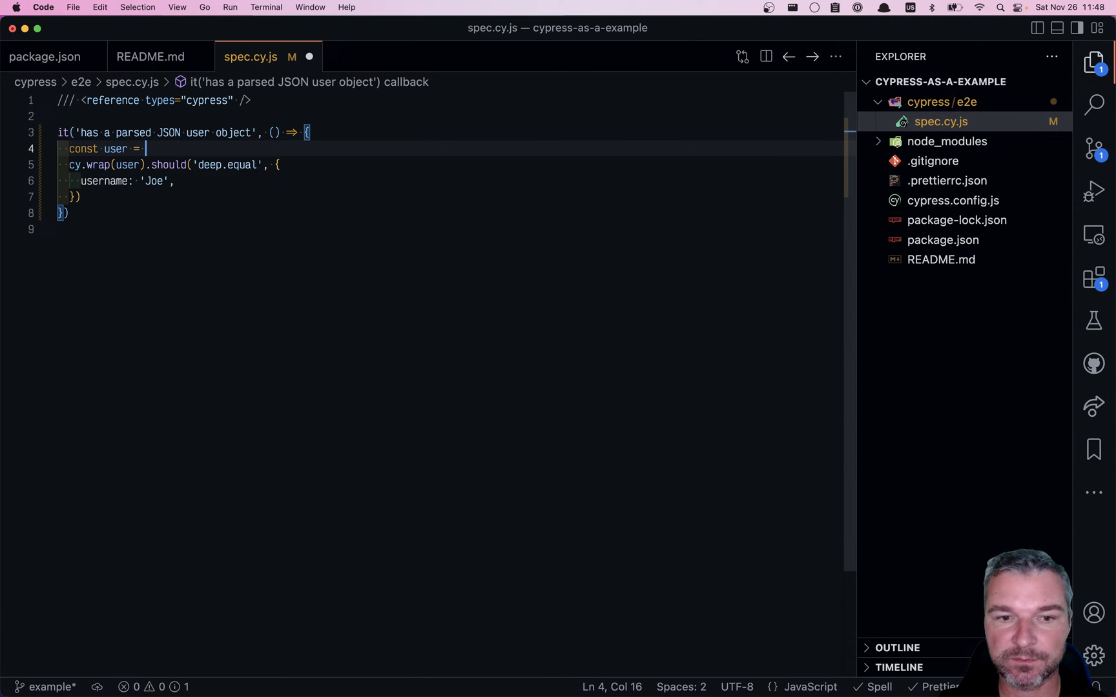
text(Cypress.env())
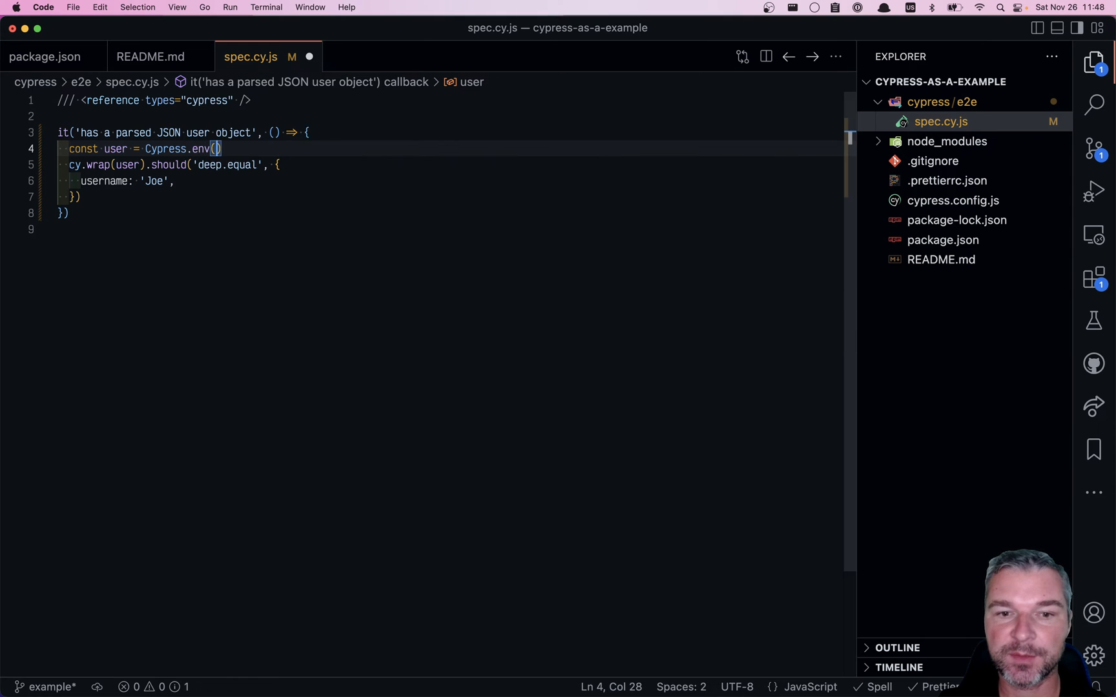
text('user')
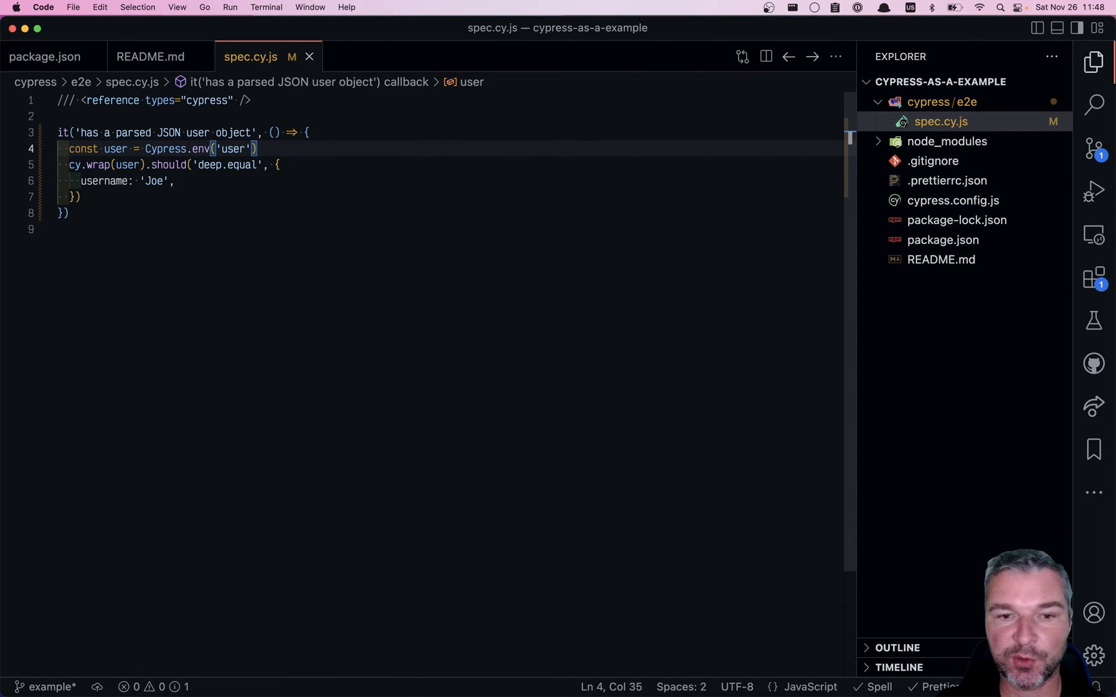
text(//)
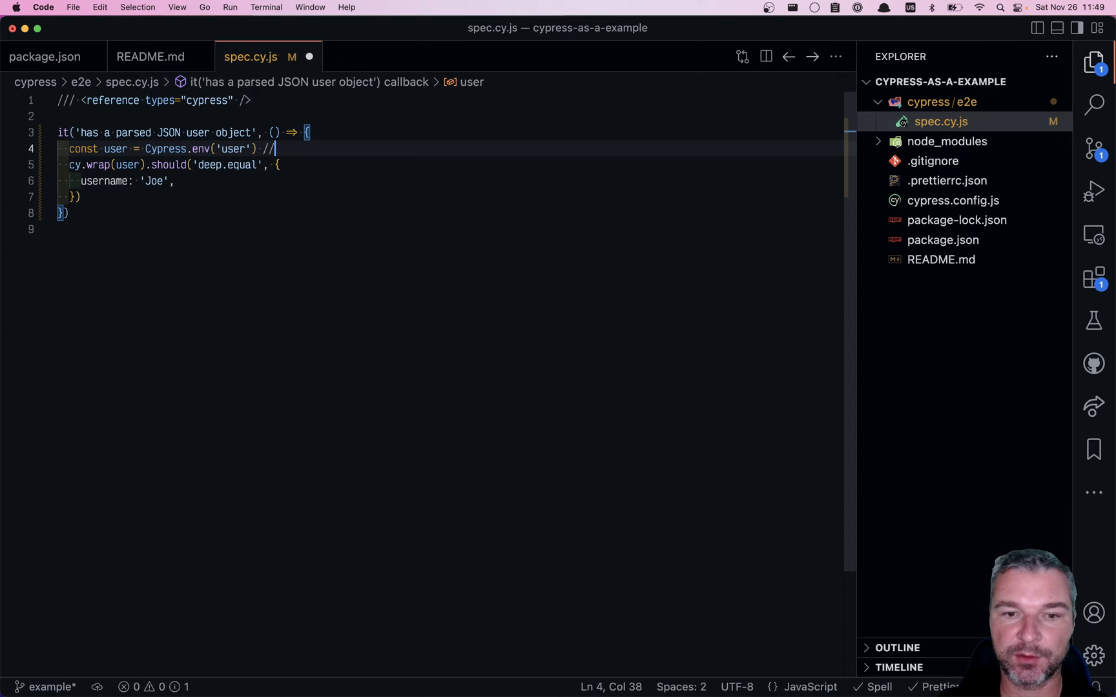
text(process.env.U)
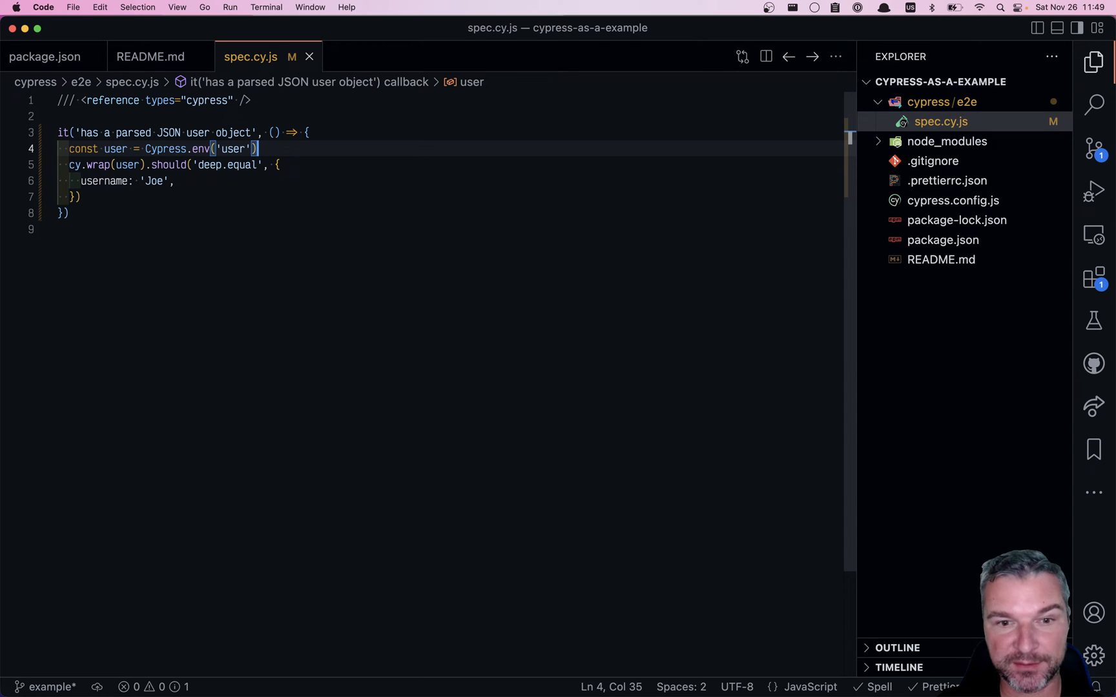
Add a // CYPRESS_ comment above the const user line and select Cypress.env in it
text(//)
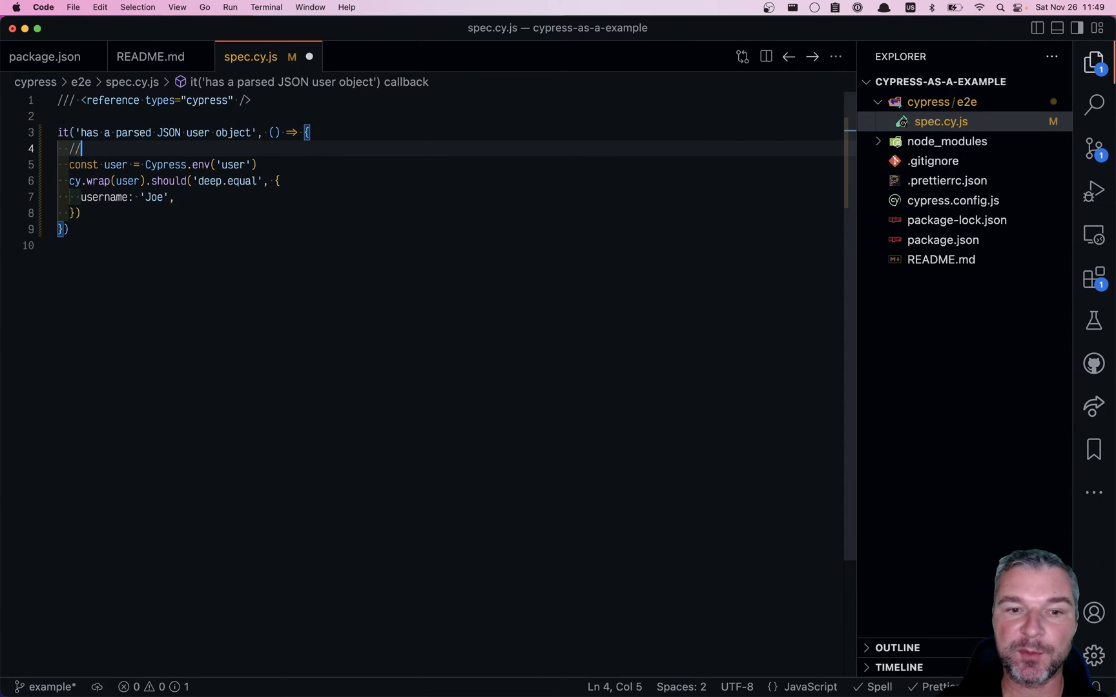
text(CYPE)
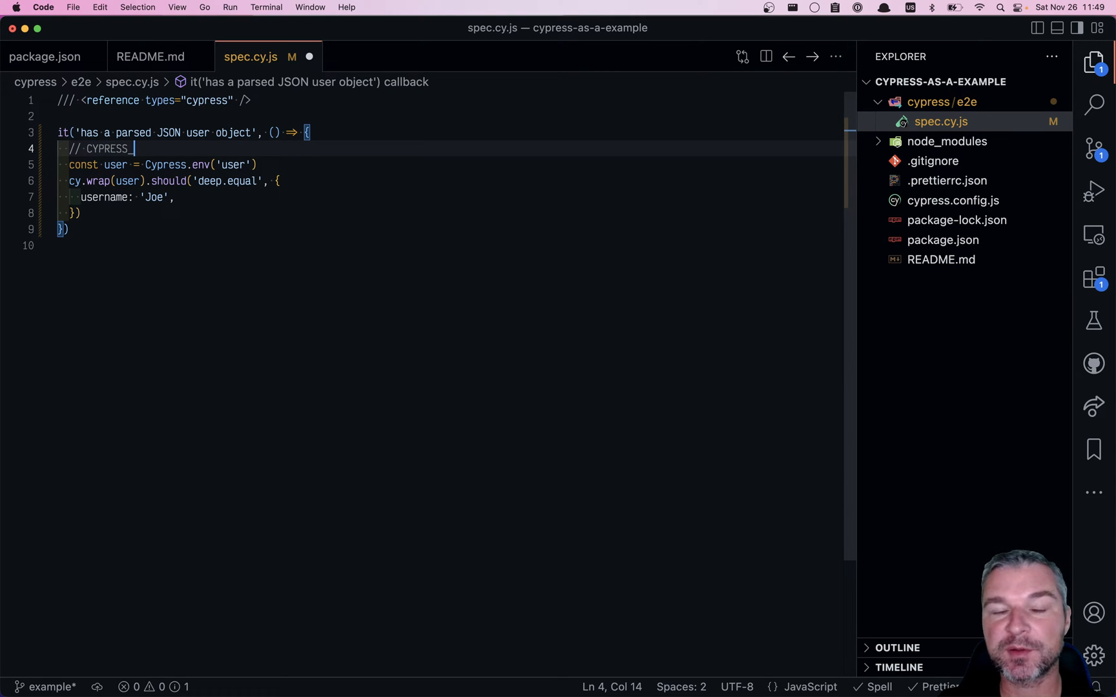
mouse_move(376, 122)
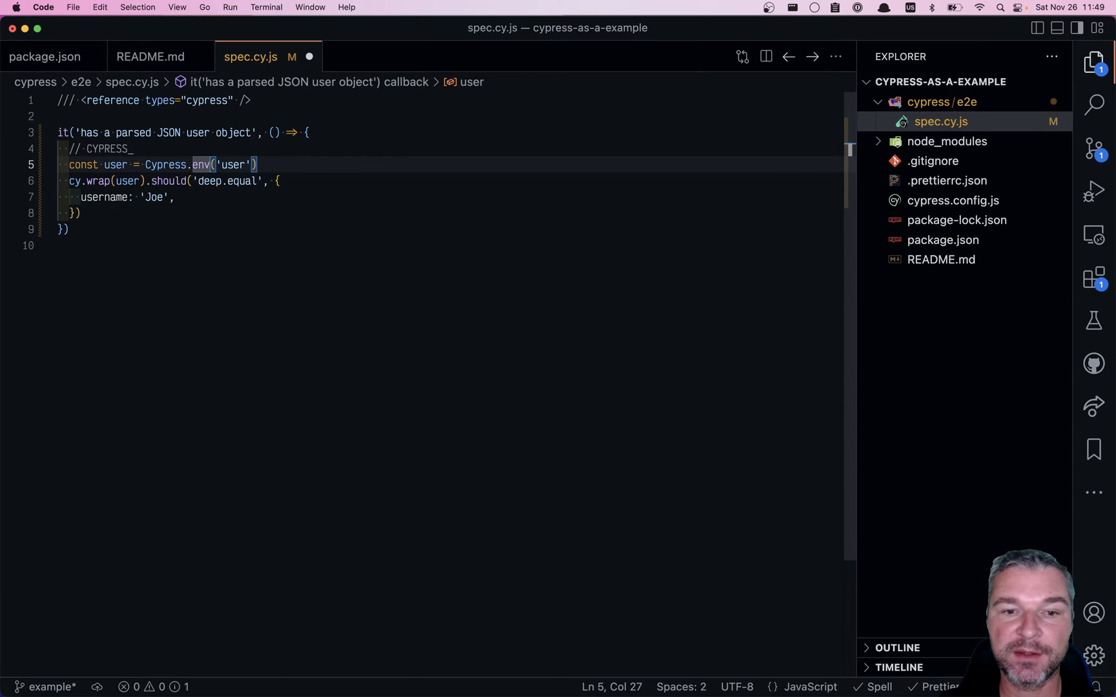
drag(209, 164, 144, 164)
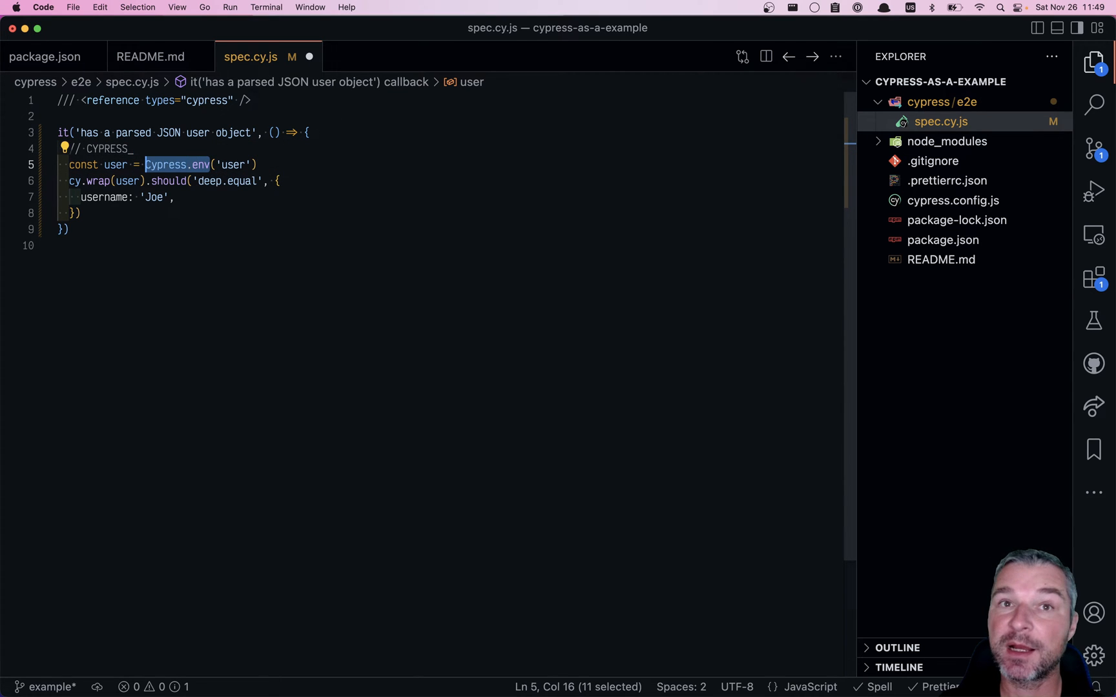
click(258, 164)
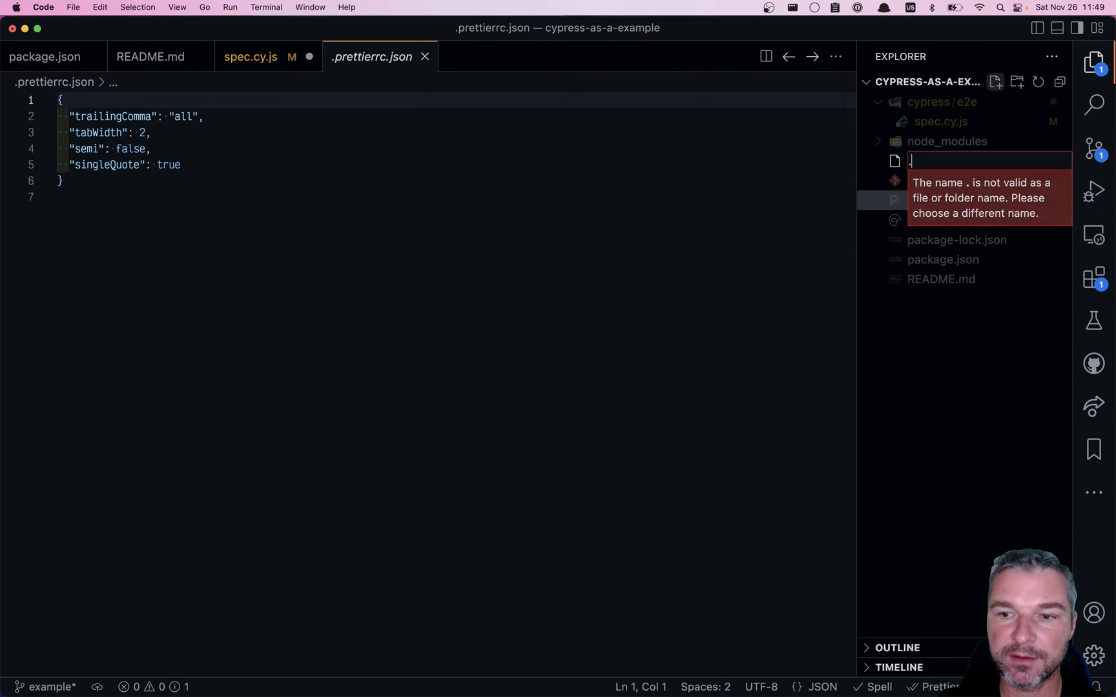
Name the new root-level file .as-a.ini and start its first section with an opening bracket
text(.as-a.ini)
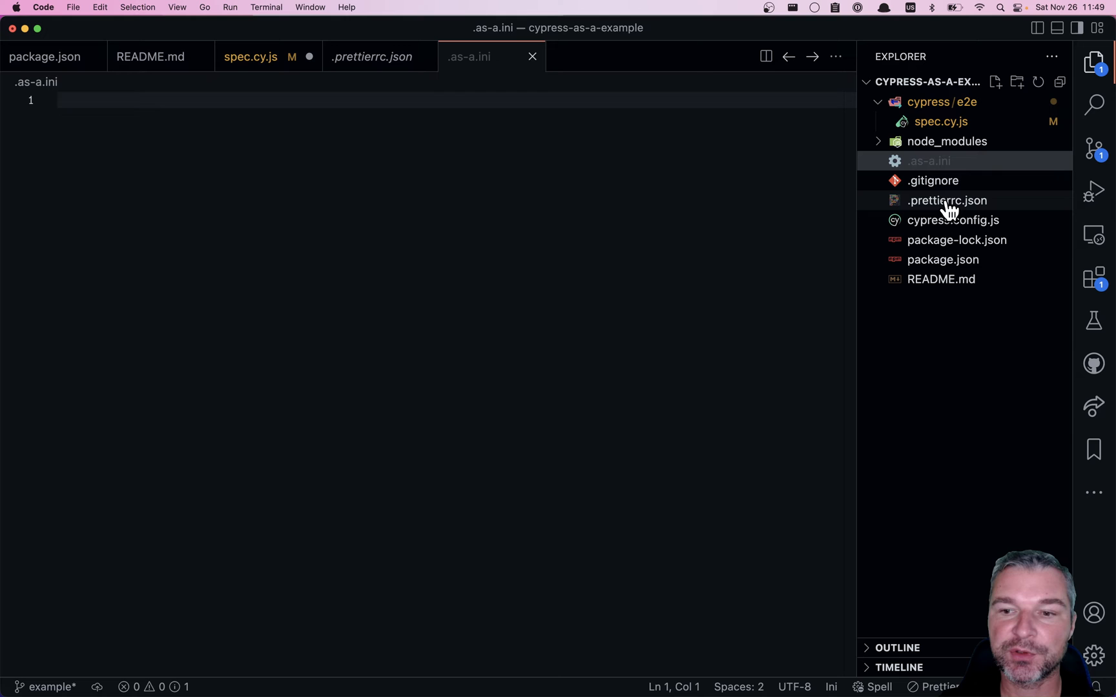
mouse_move(949, 233)
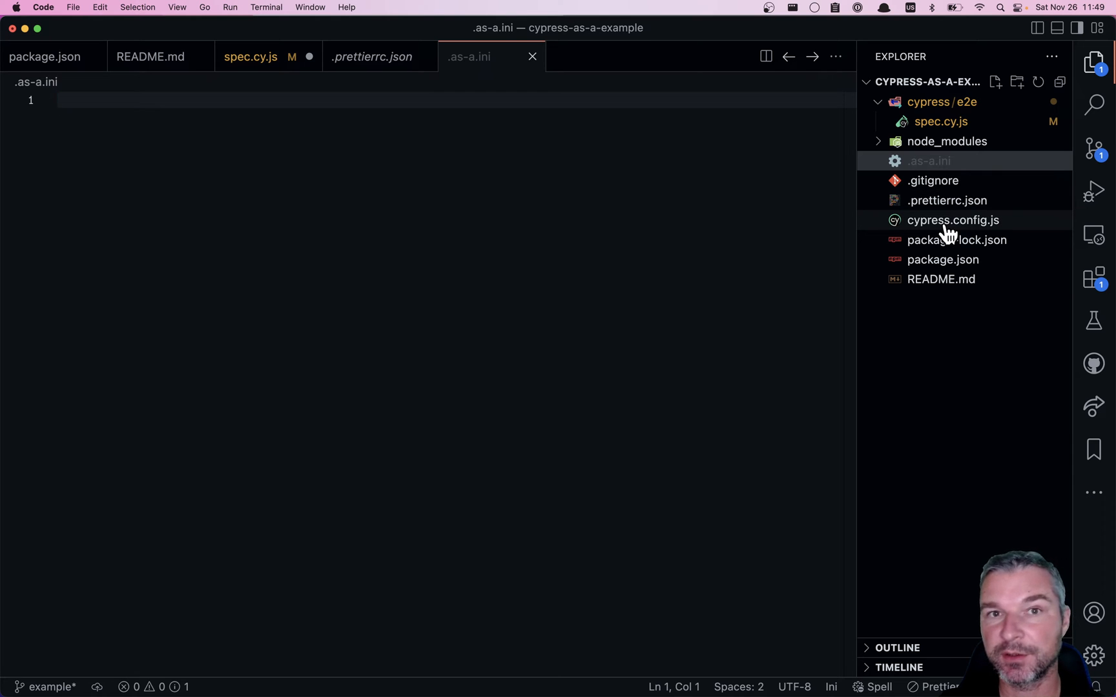
text([)
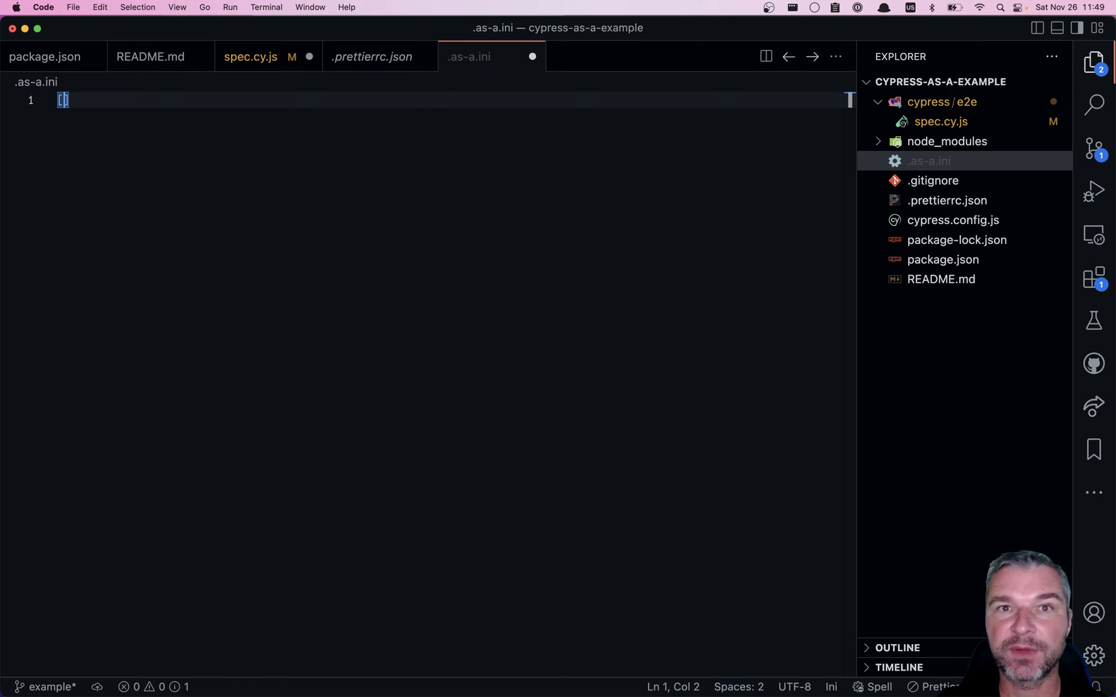
Write a [user] section setting CYPRESS_user={"username": "Joe"} in .as-a.ini
text(uer)
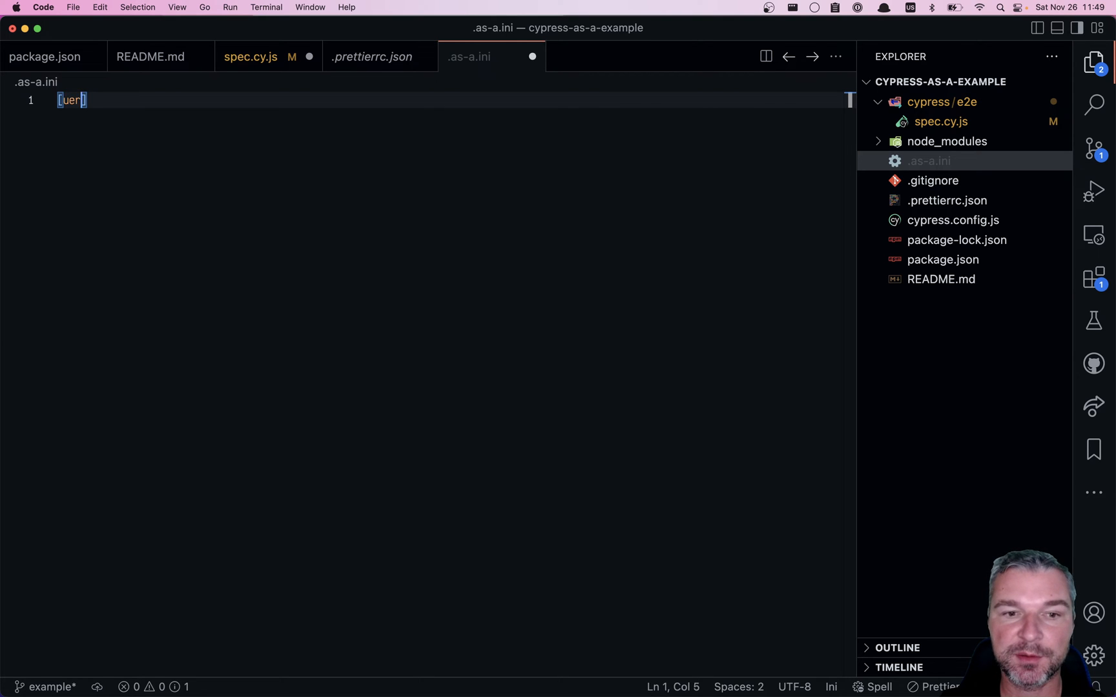
text(s)
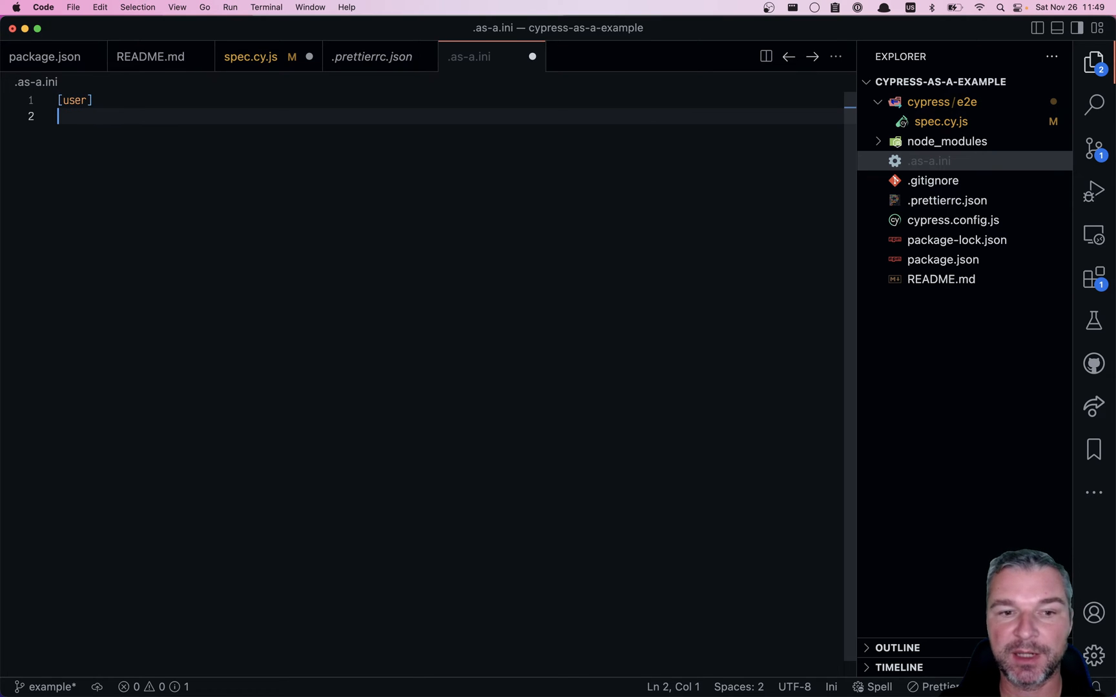
text(CYPRES)
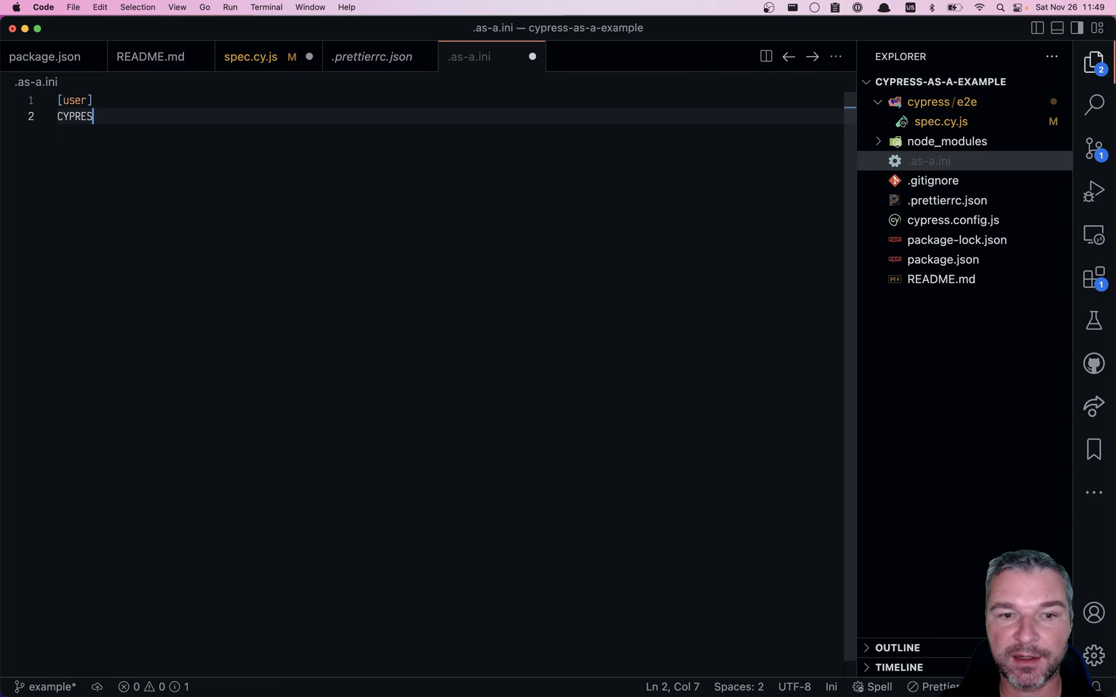
text(S_user)
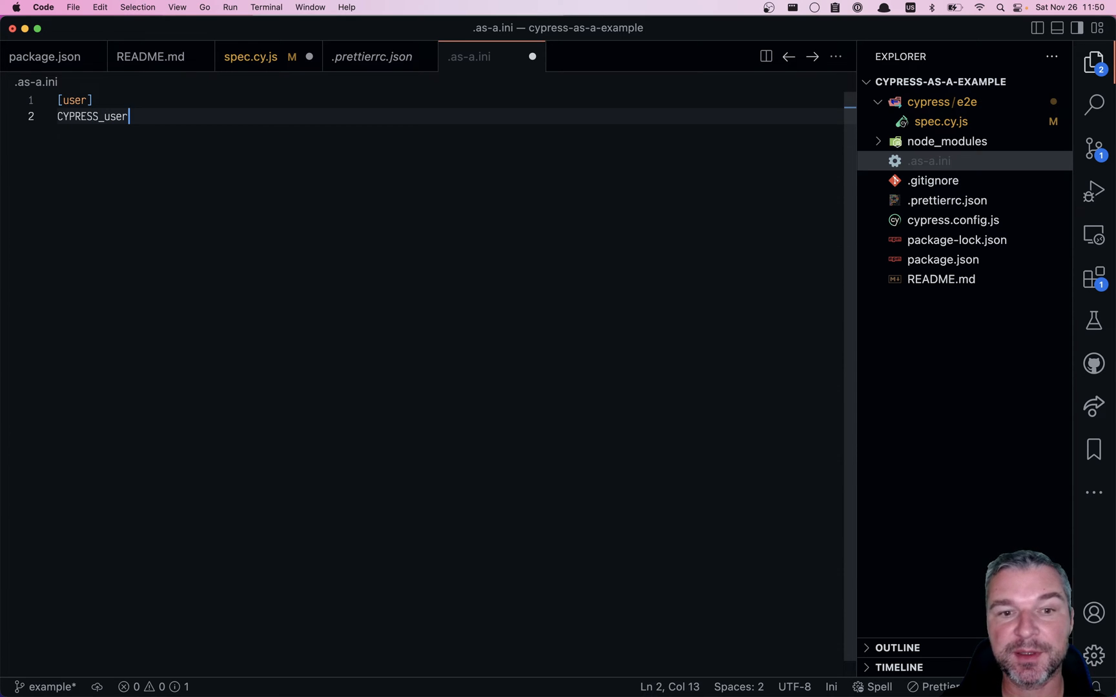
text(=)
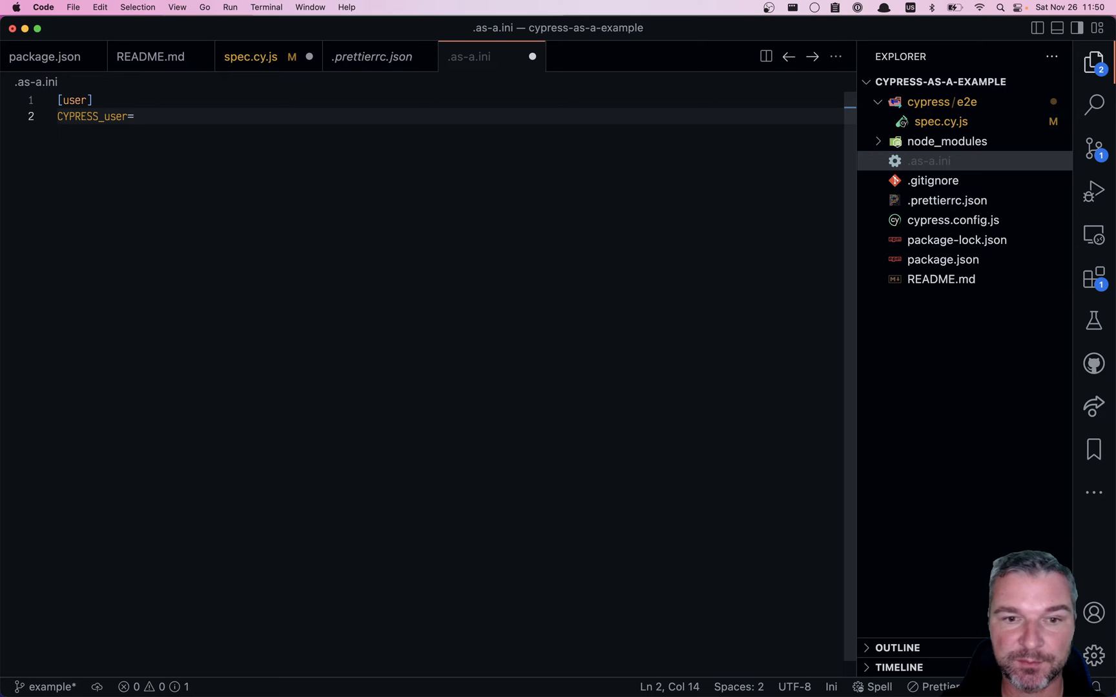
text({)
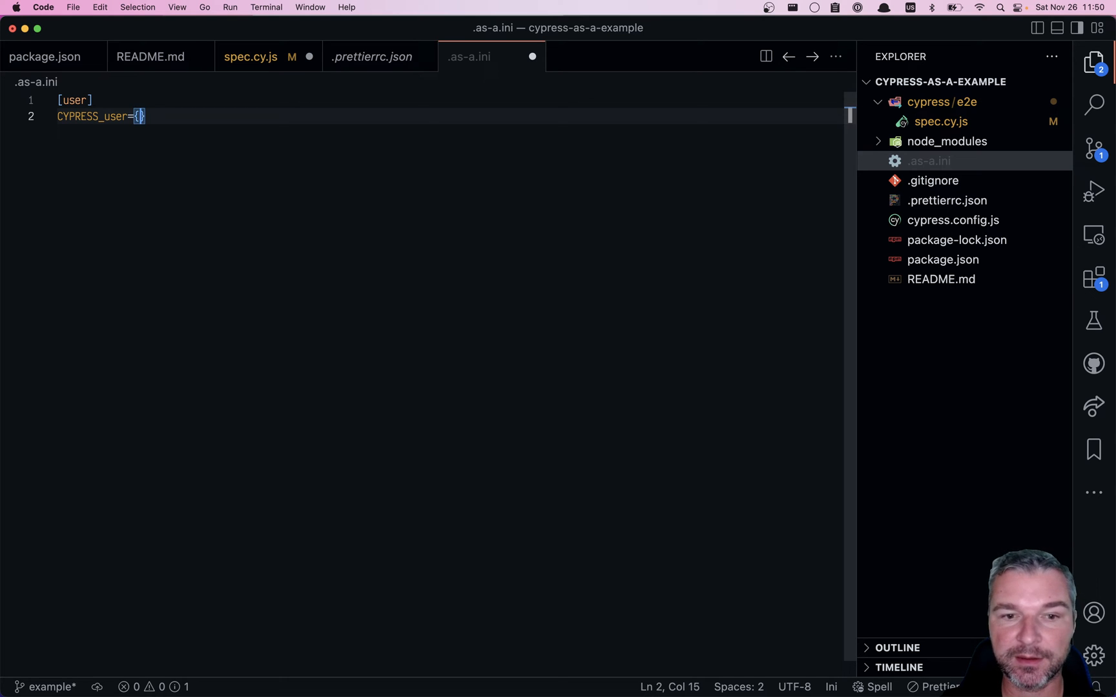
text("us")
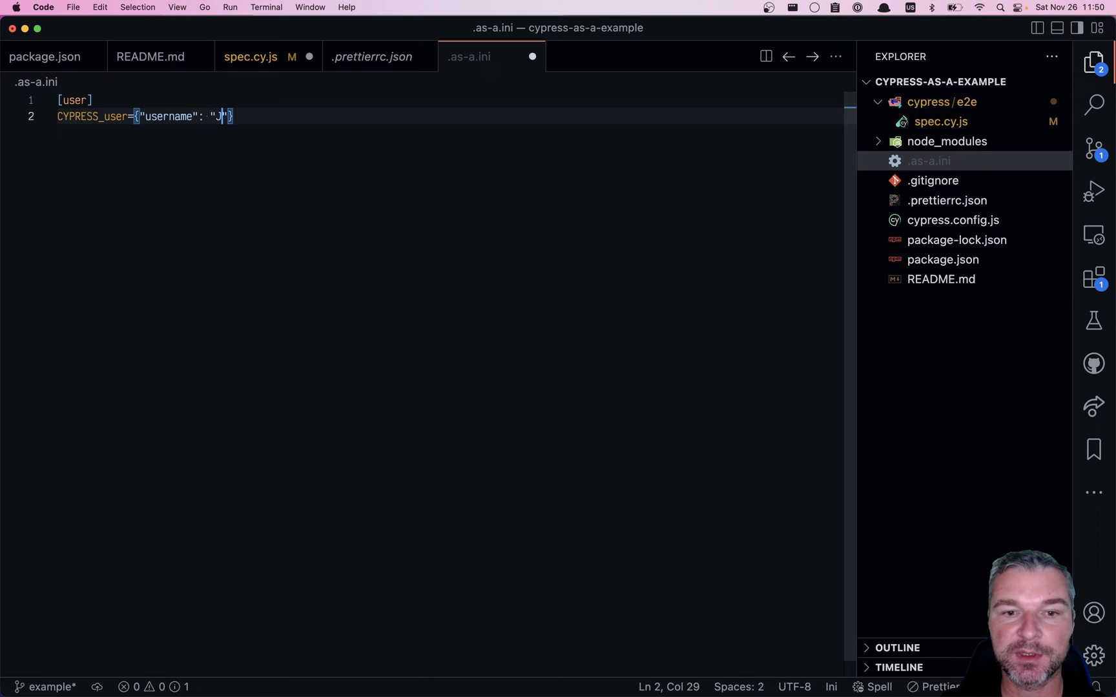
text(oe)
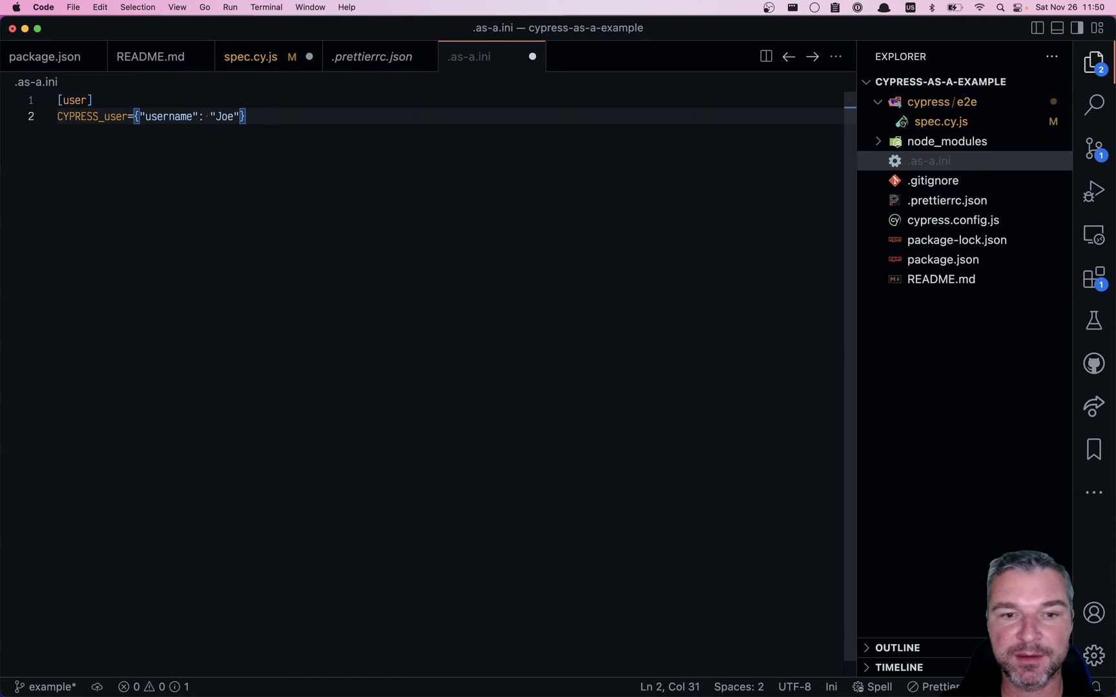
drag(136, 116, 247, 117)
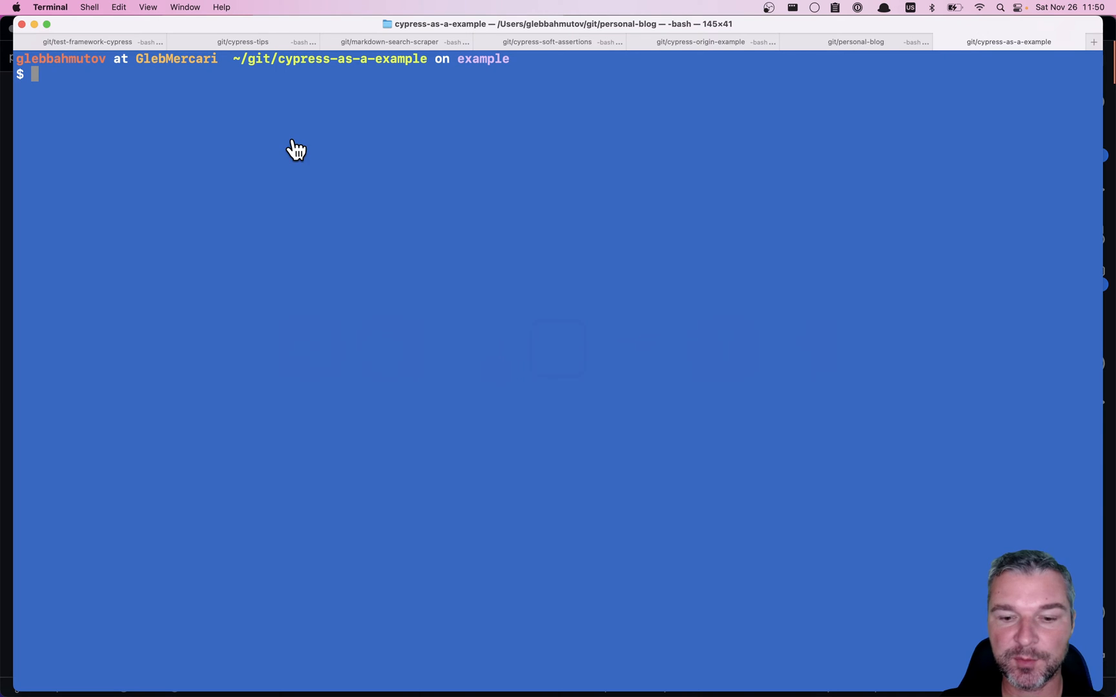
Install as-a globally with npm i -g as-a
text(npm i -g as-a)
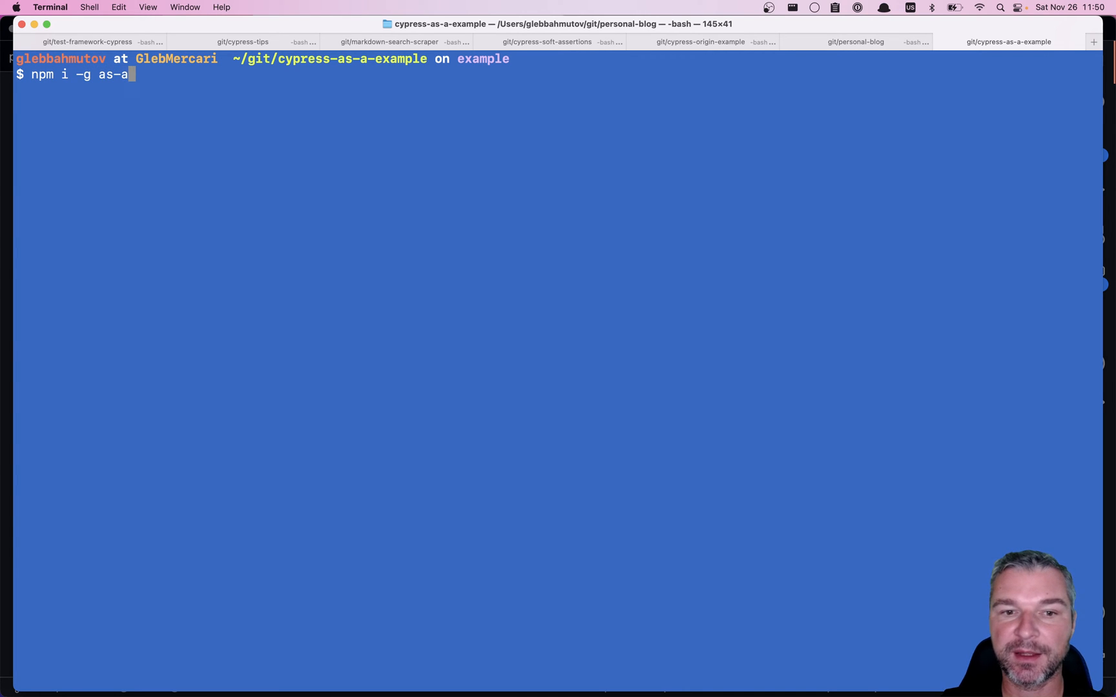
key(Return)
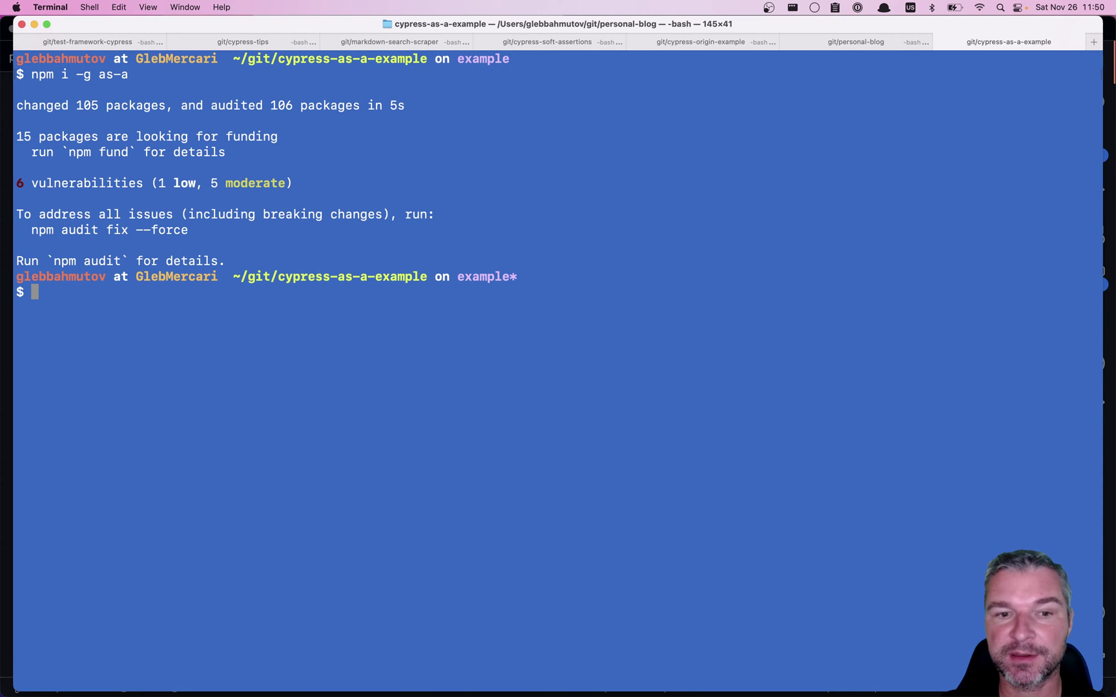
text(as-a)
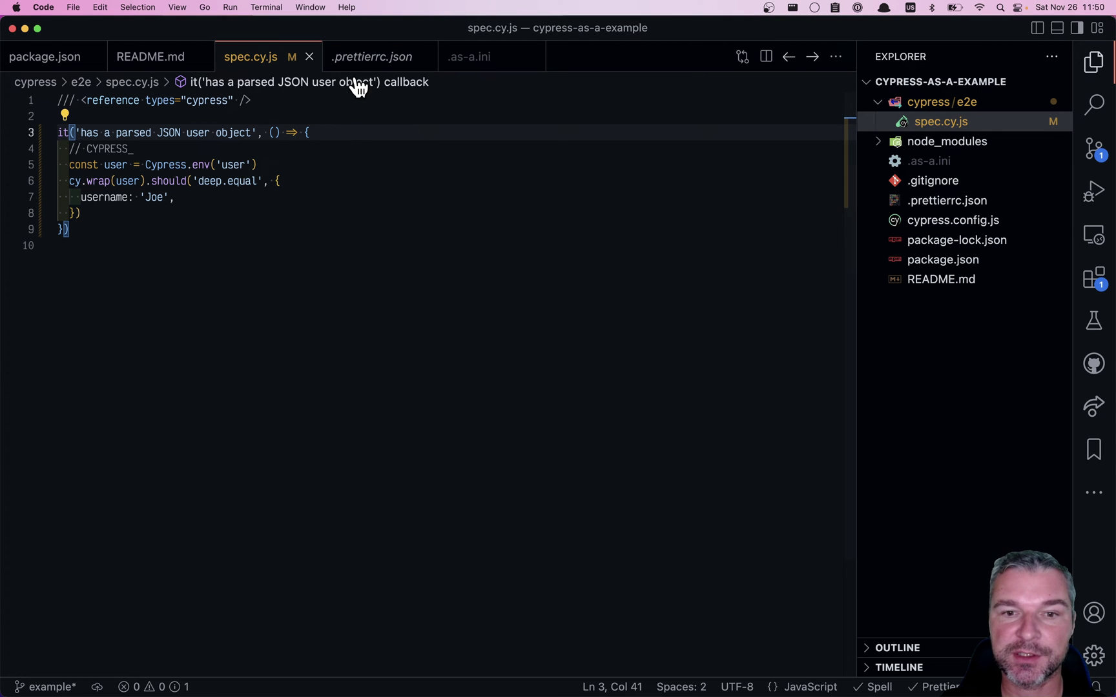
Launch Cypress with only the user section injected: as-a user npx cypress
click(469, 57)
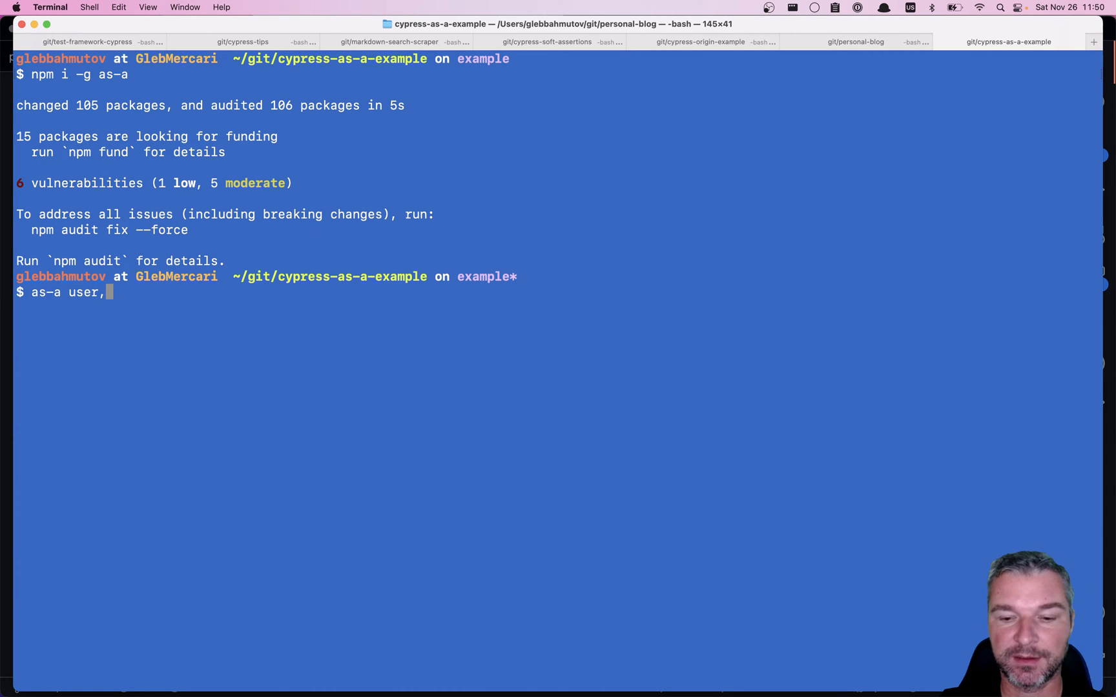
text(server,)
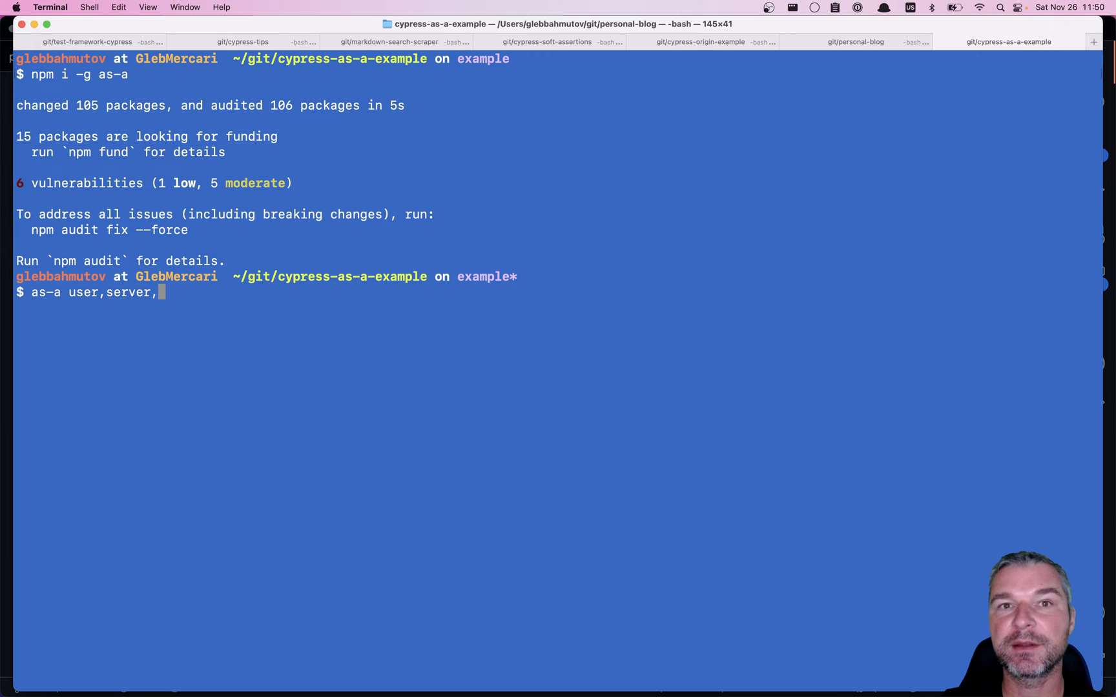
key(Backspace)
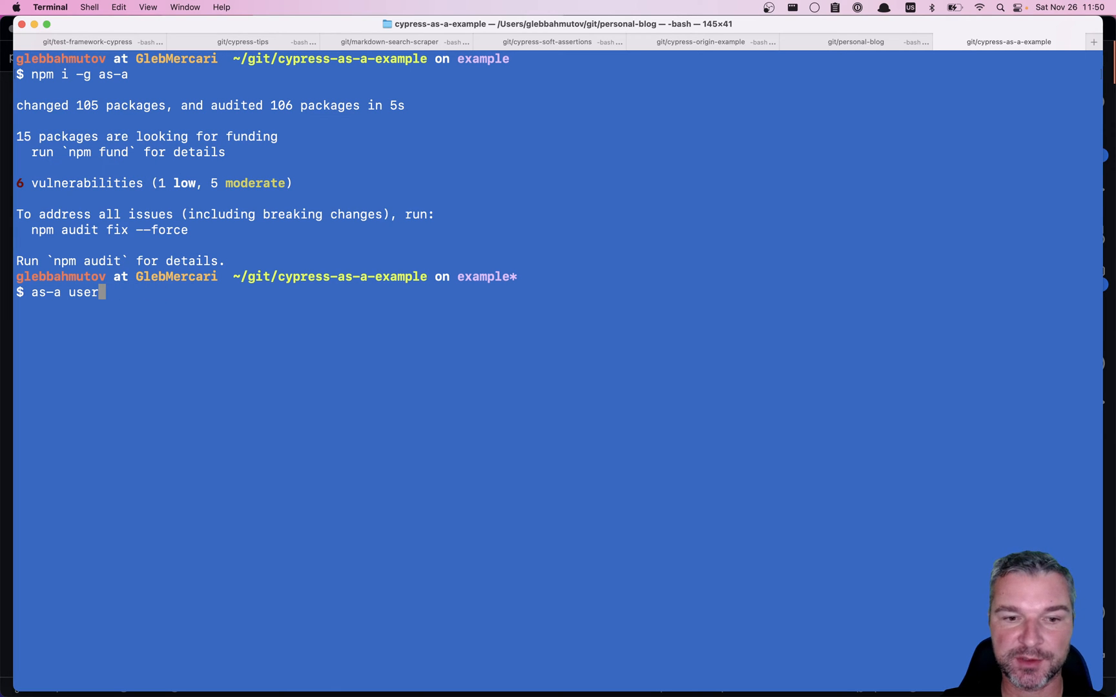
text(npx cypress)
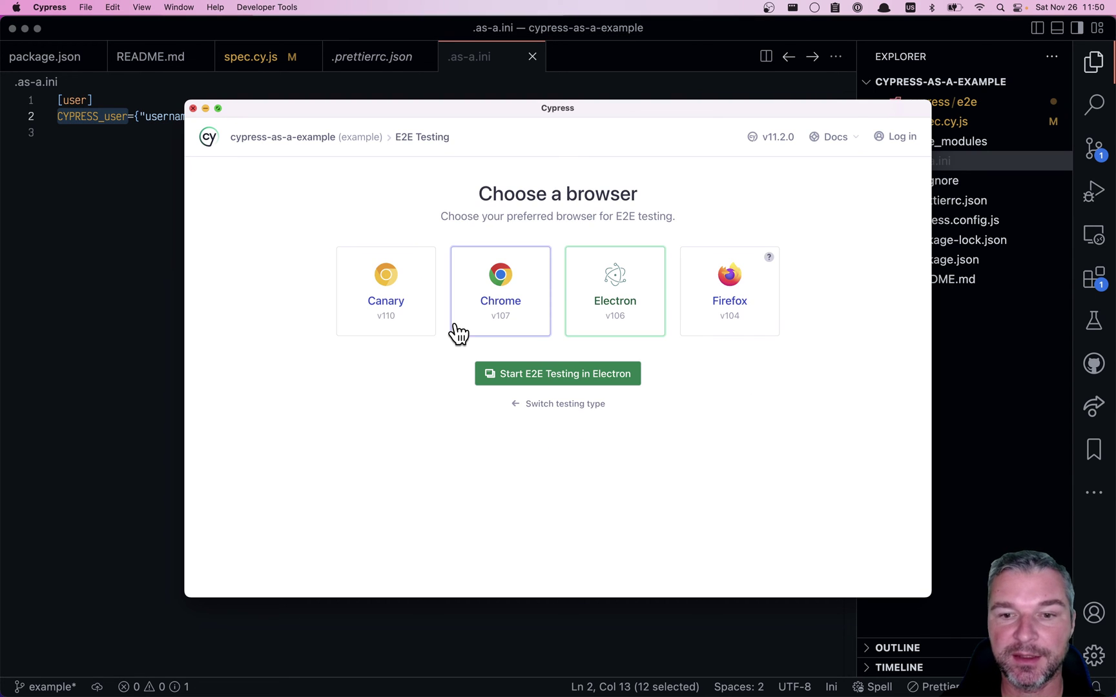
Start E2E testing in Electron and view the project settings env showing user with username Joe
click(558, 375)
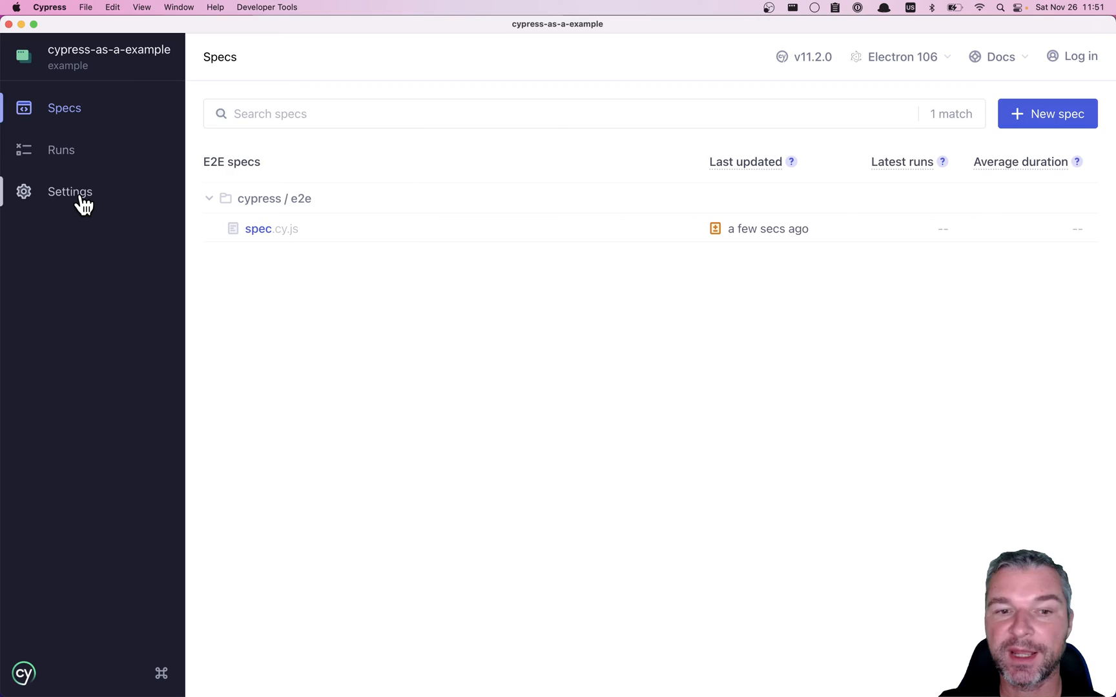
click(70, 191)
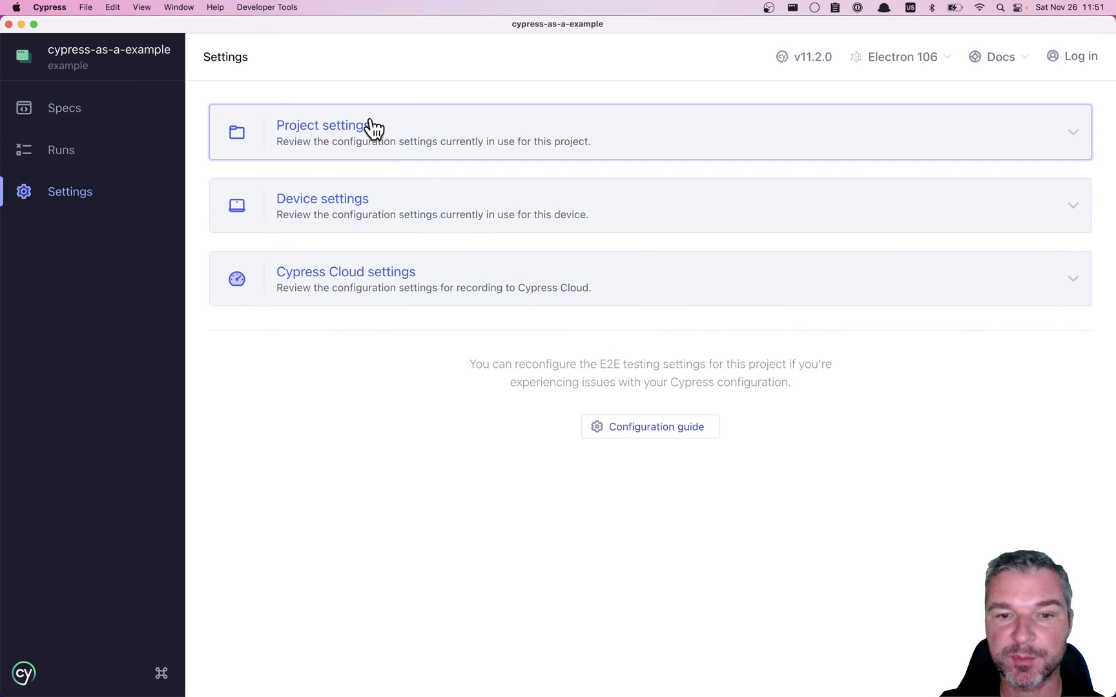
click(315, 126)
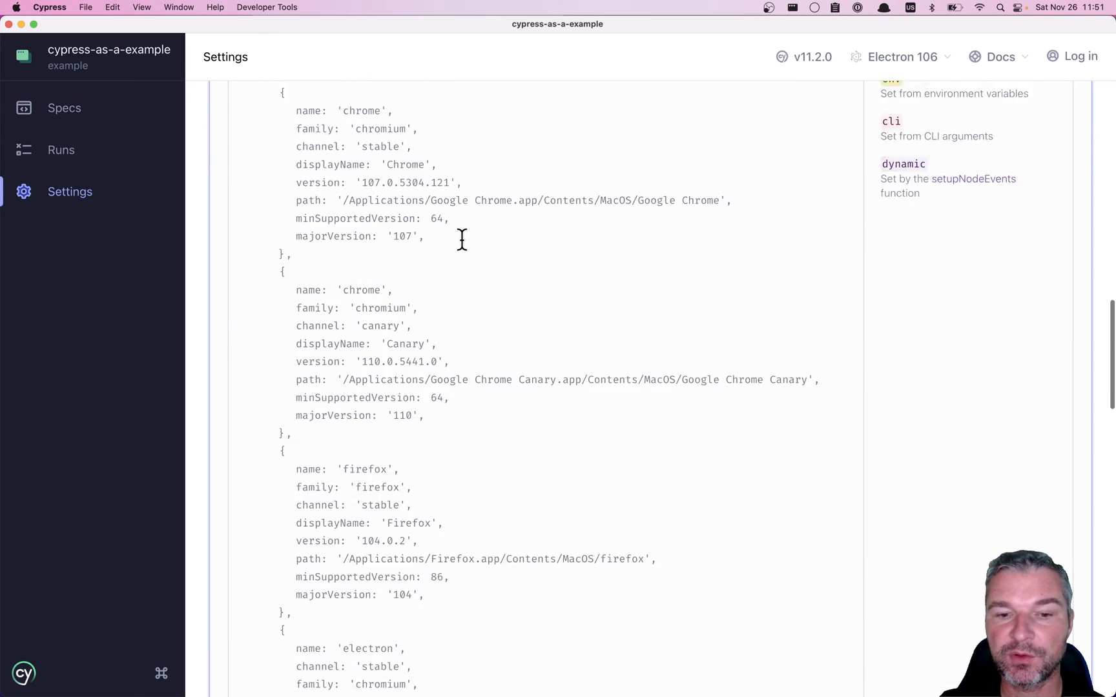
scroll(down, 3)
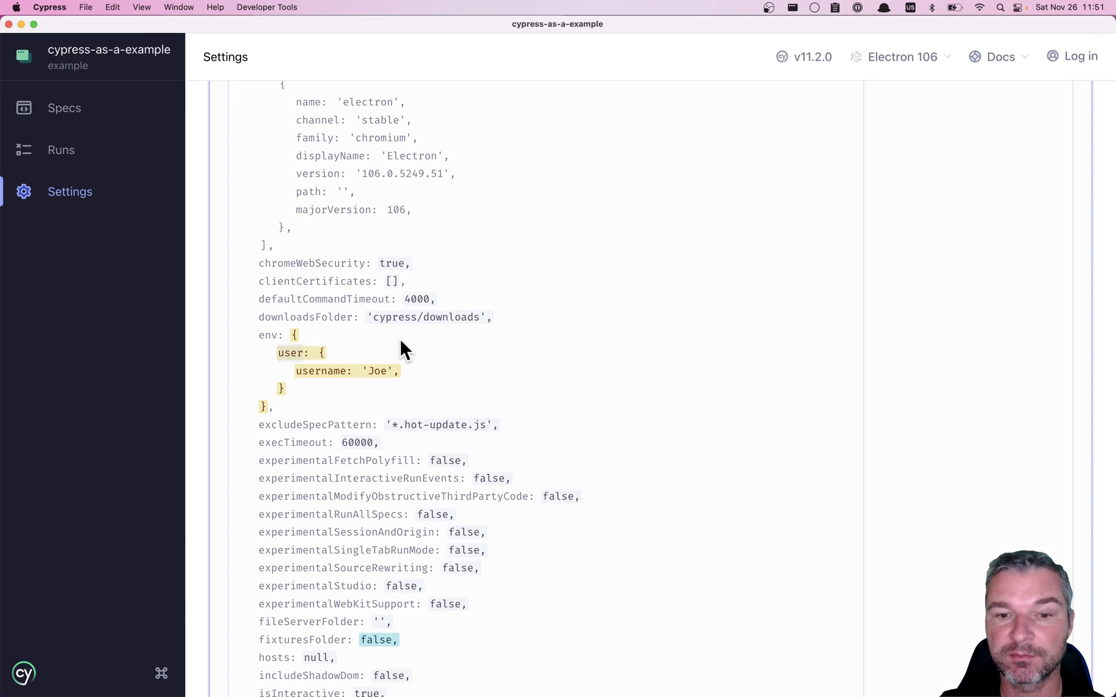
mouse_move(344, 372)
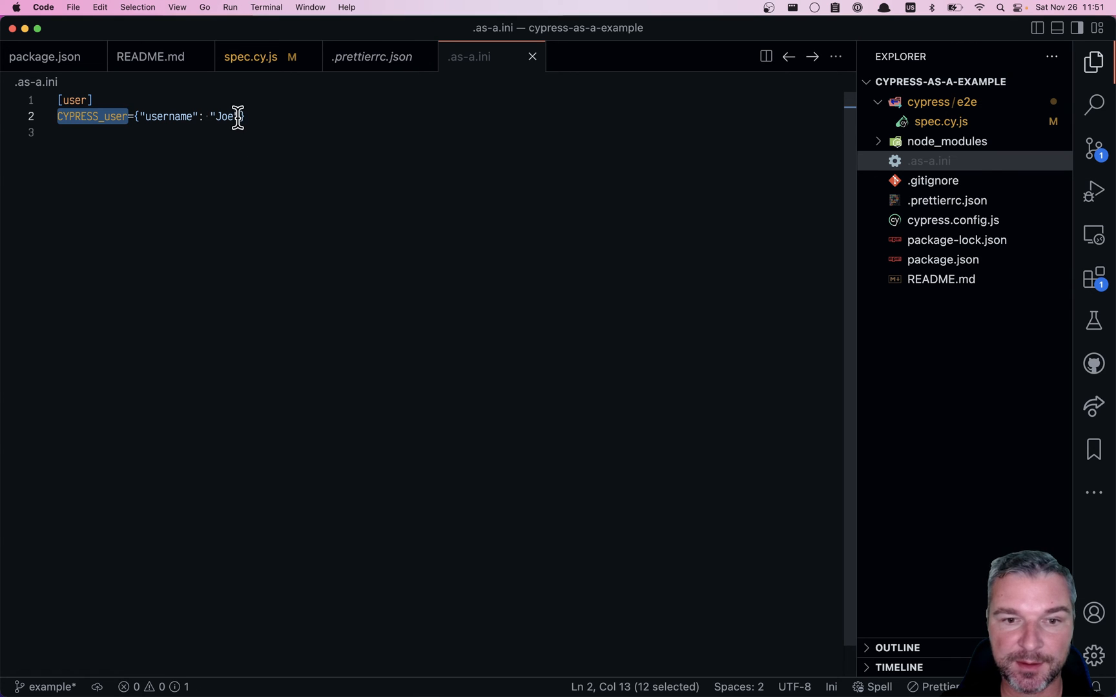
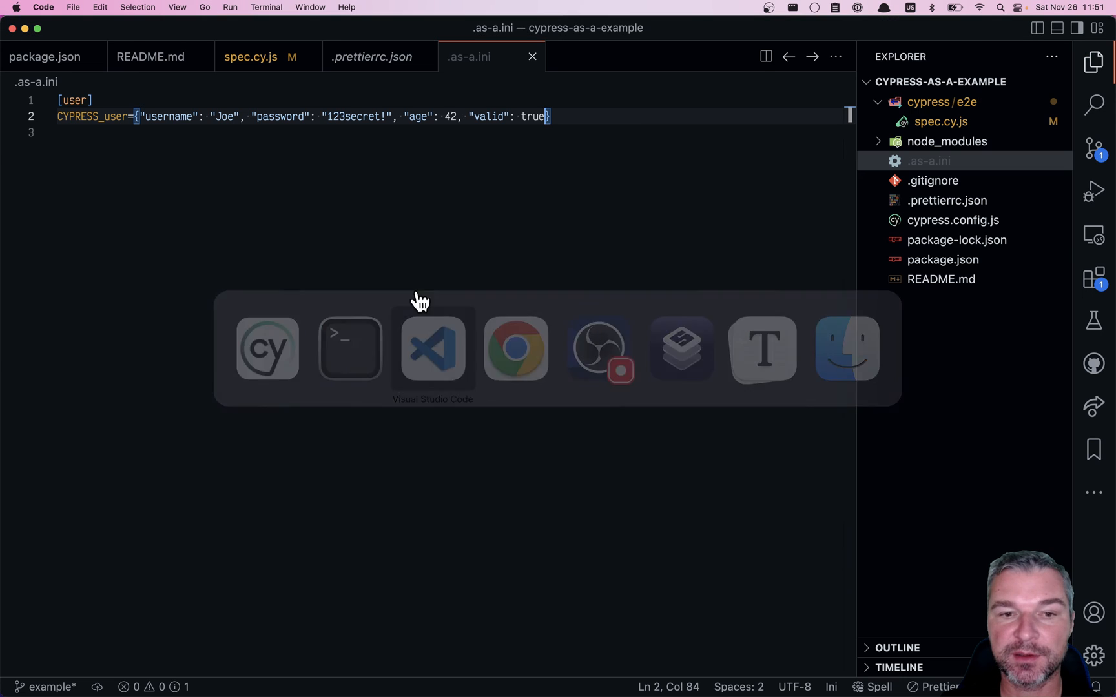
Recheck the project settings env showing user with password, age 42 and valid true, then return to the specs
double_click(93, 117)
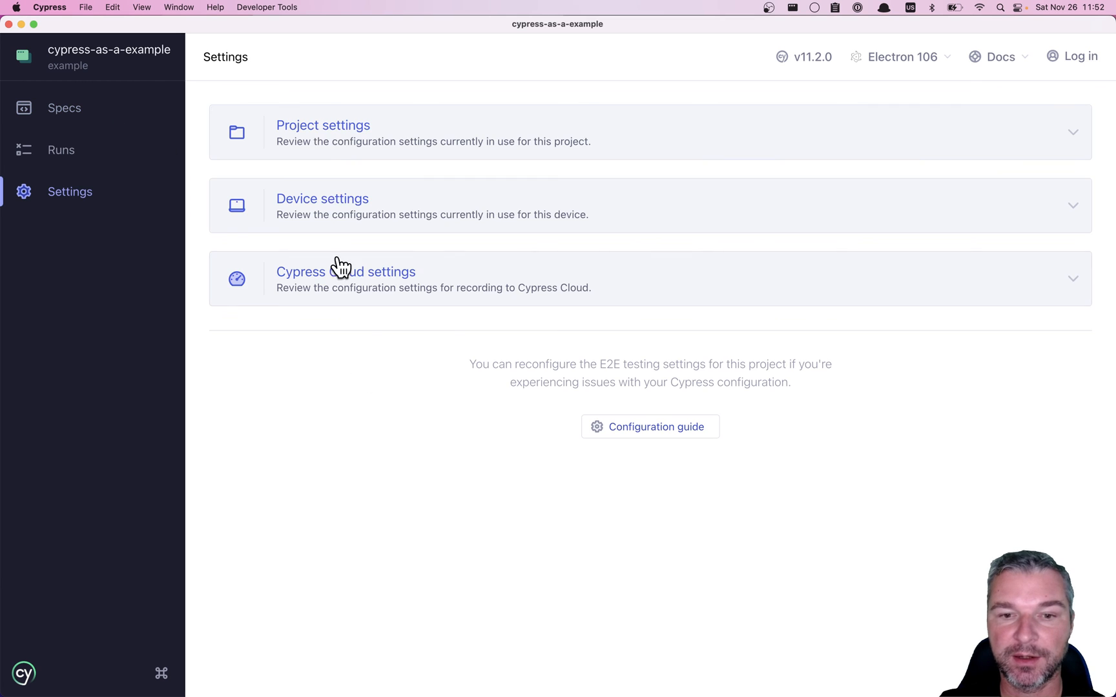
click(323, 125)
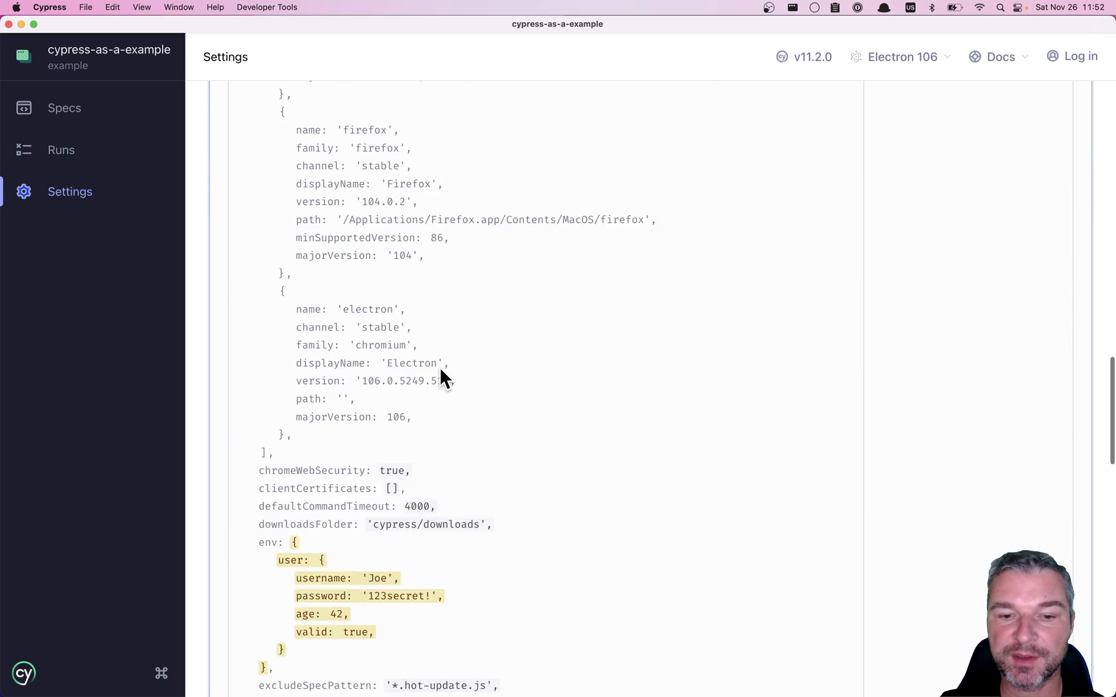
scroll(down, 3)
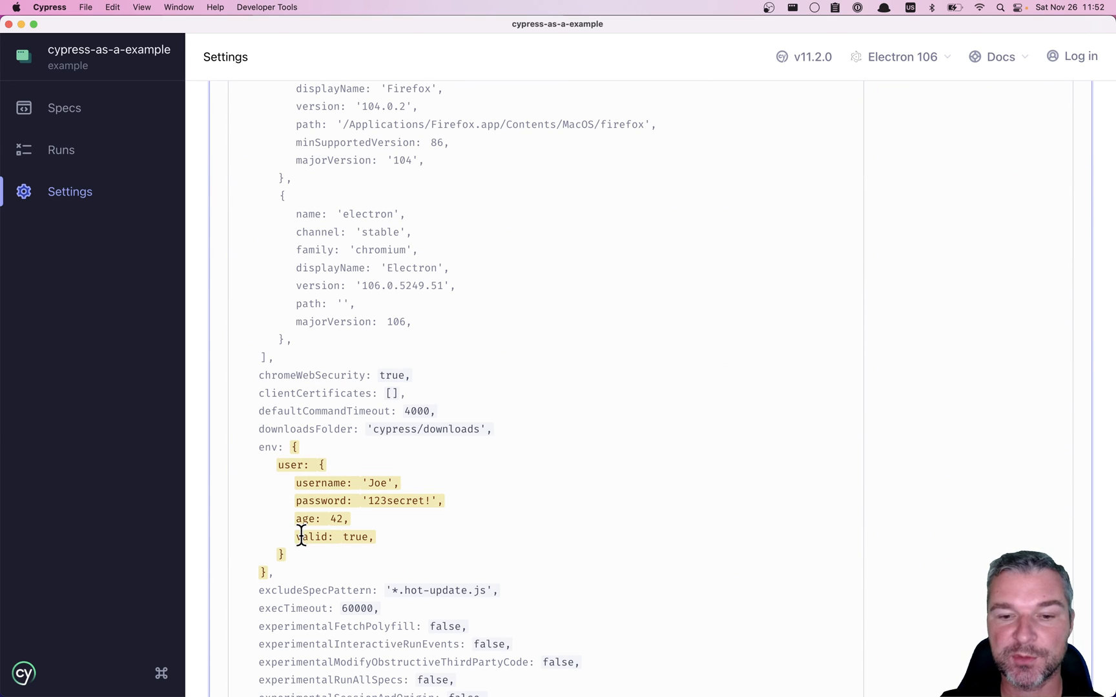
click(64, 108)
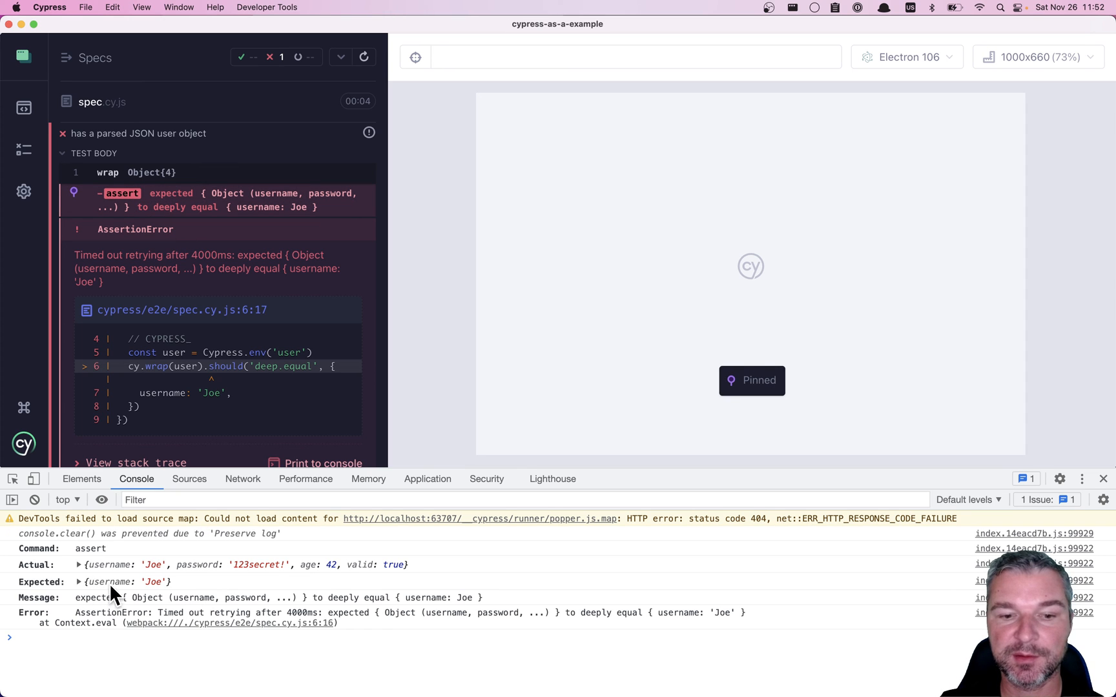
mouse_move(162, 594)
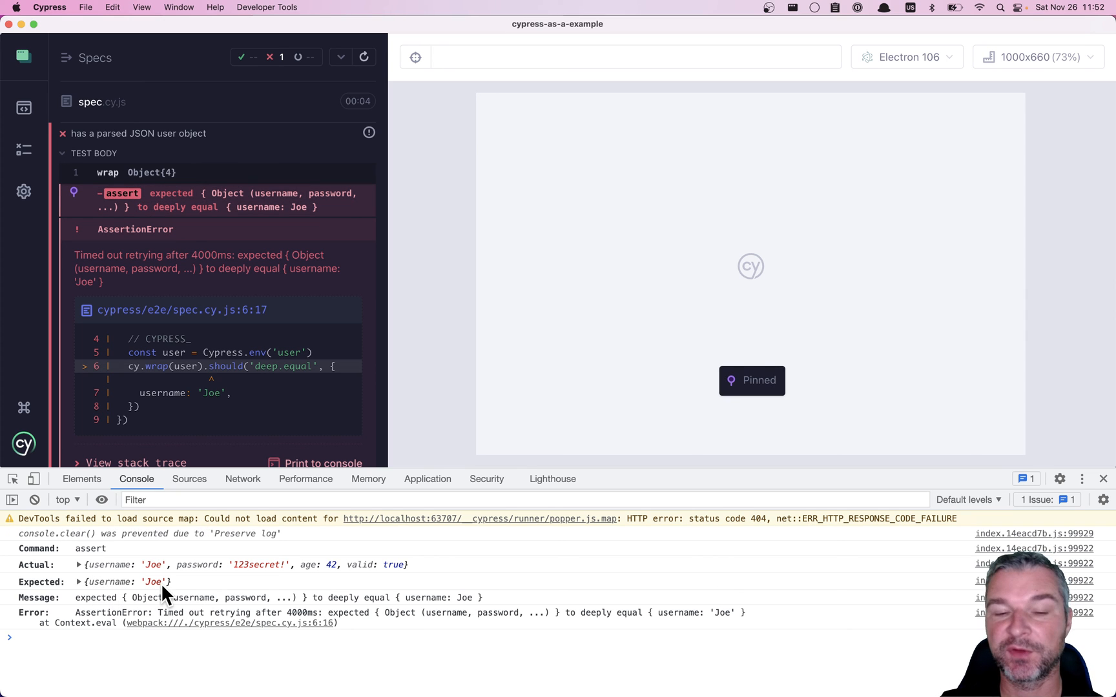
mouse_move(374, 577)
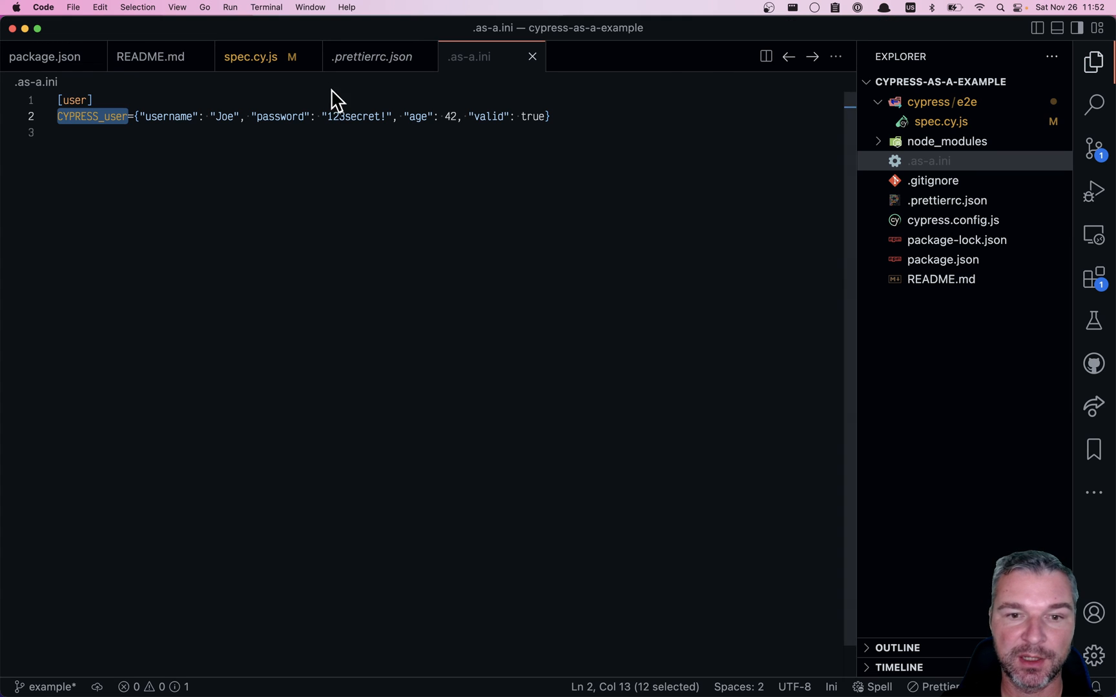
click(251, 57)
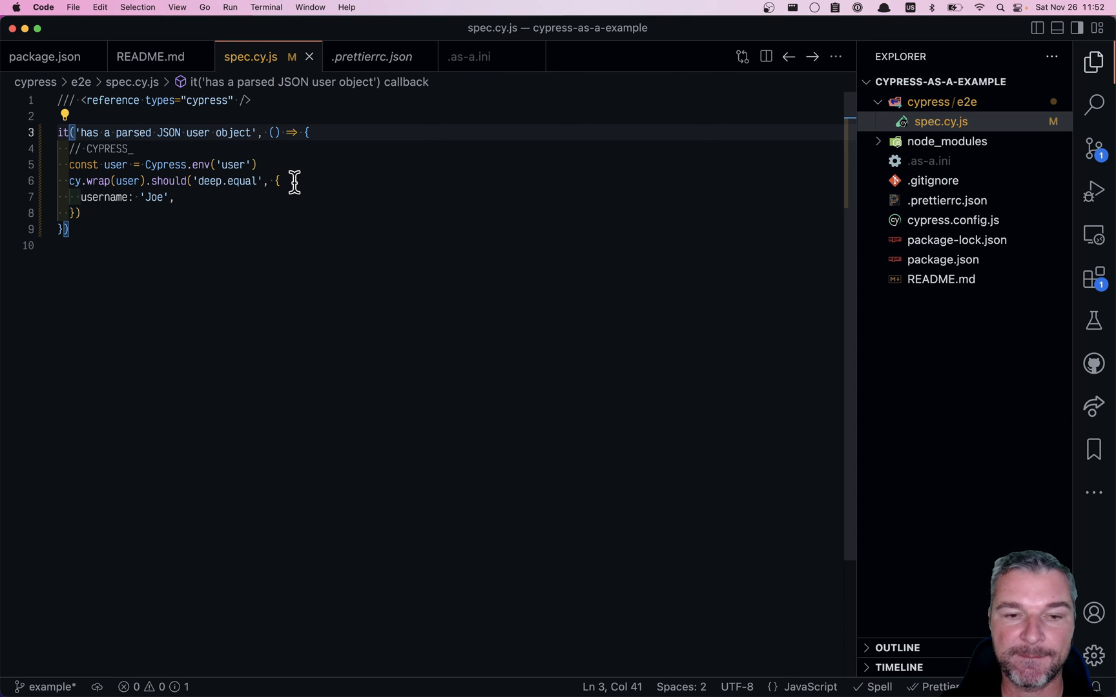
mouse_move(278, 168)
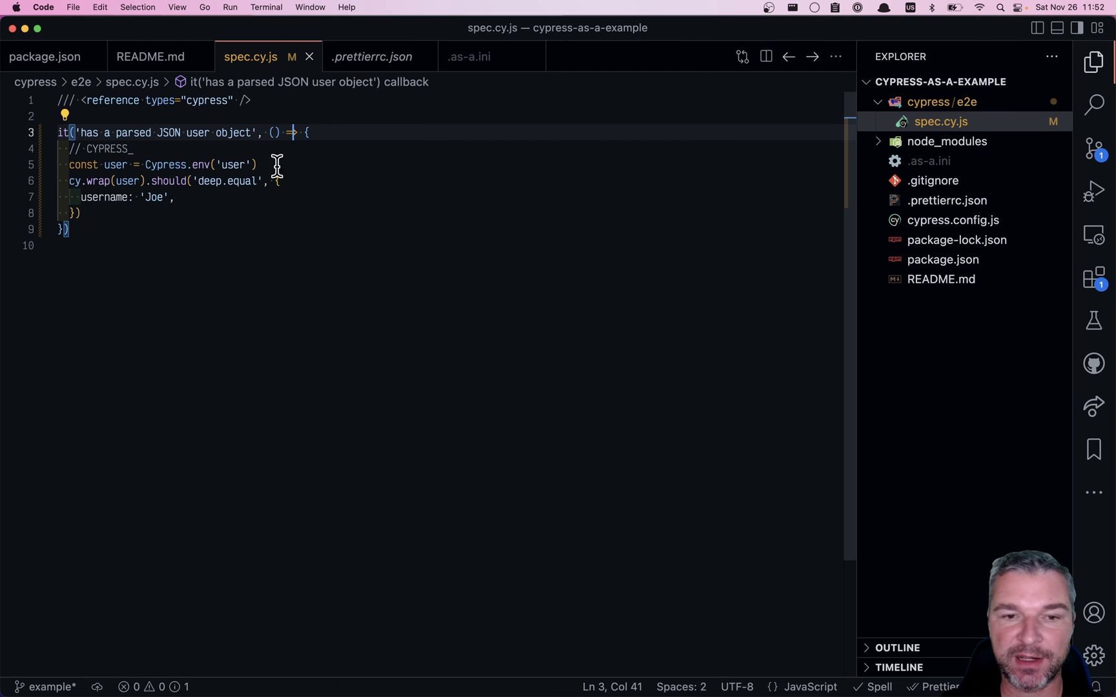
text(chai.)
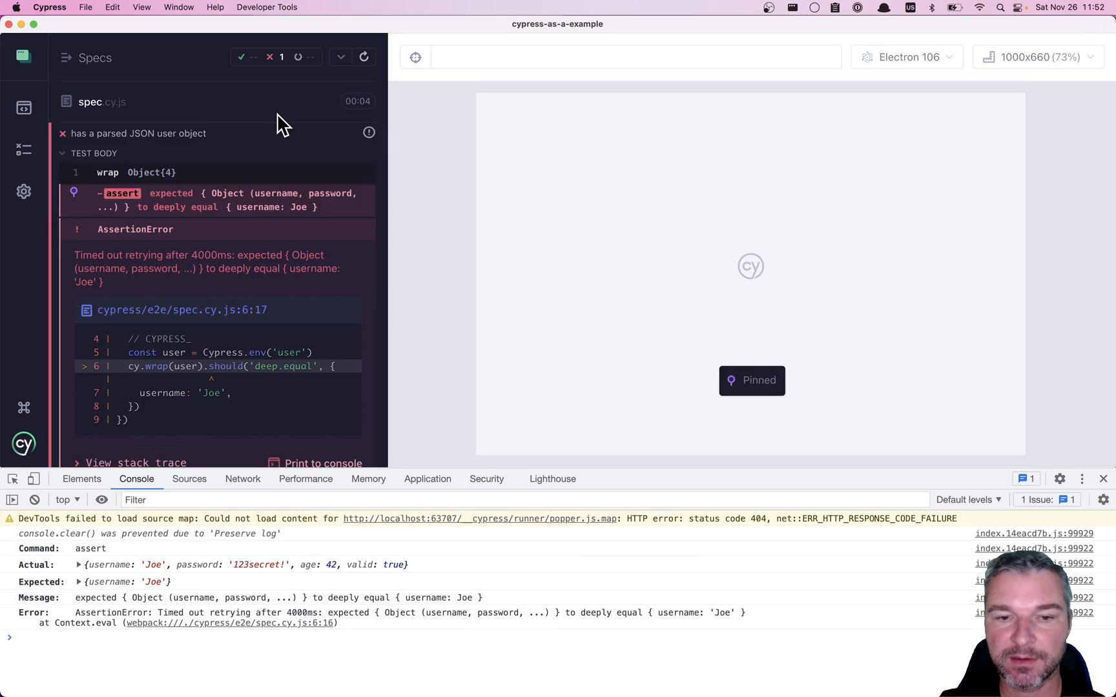
click(365, 57)
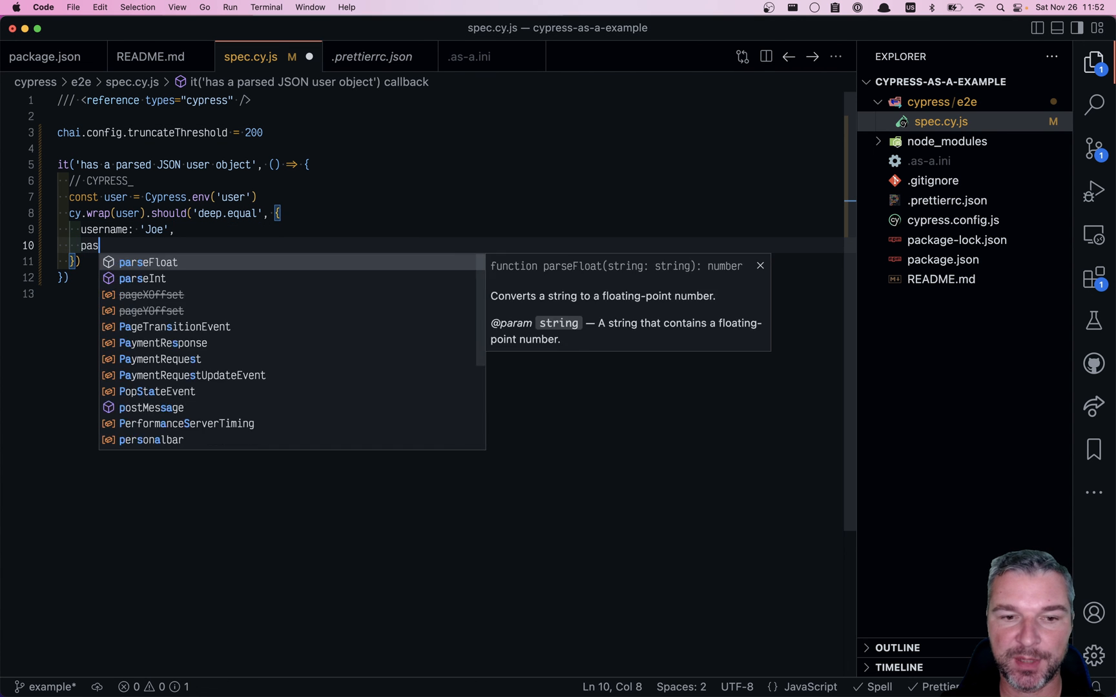
text(sword: '123)
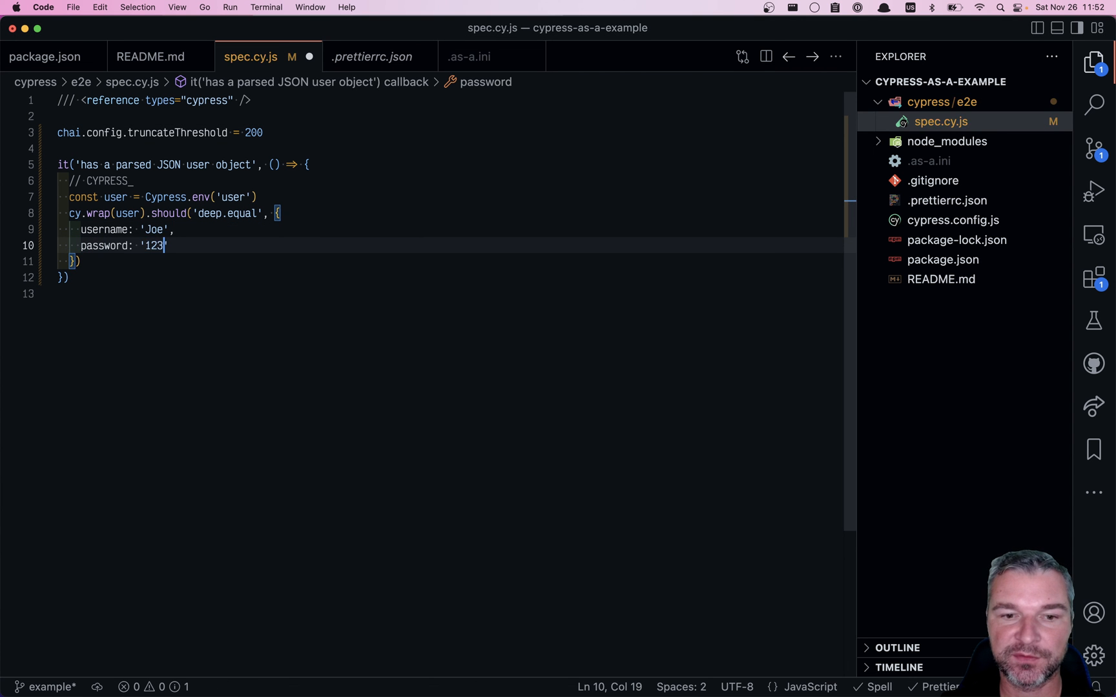
text(a)
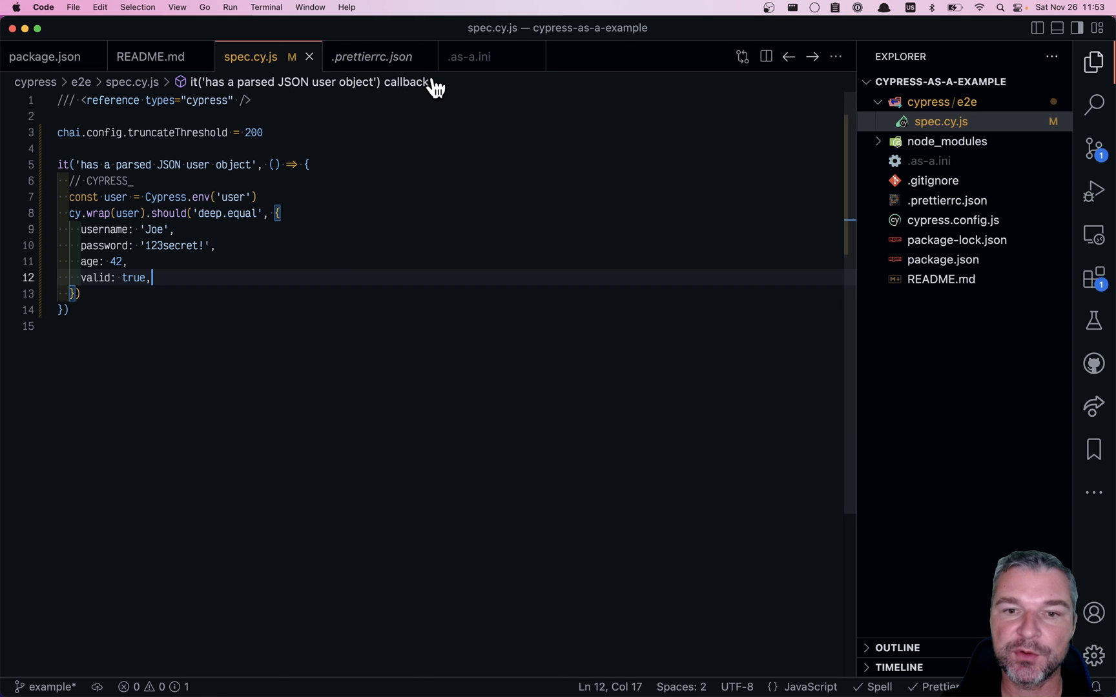
click(469, 57)
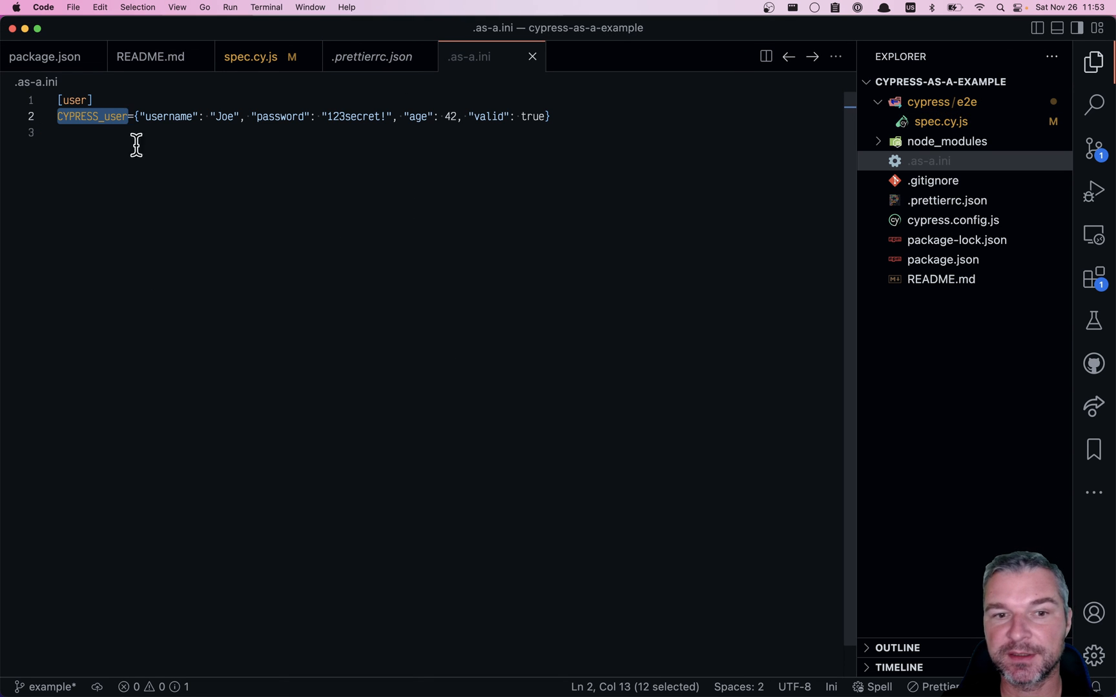
mouse_move(98, 117)
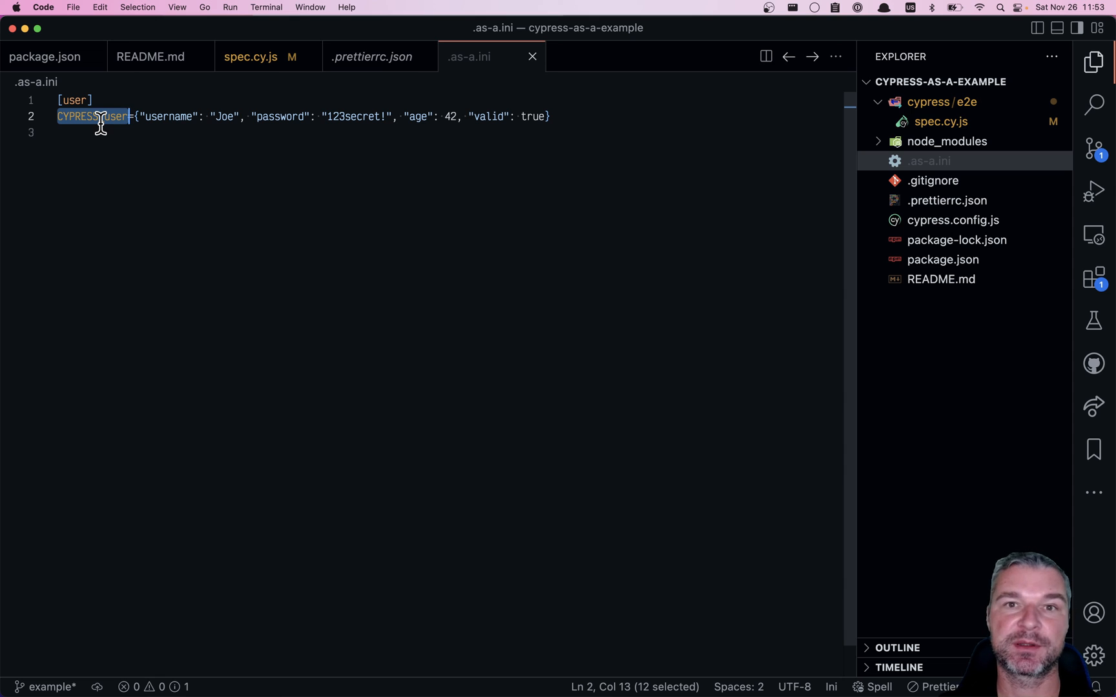
mouse_move(209, 167)
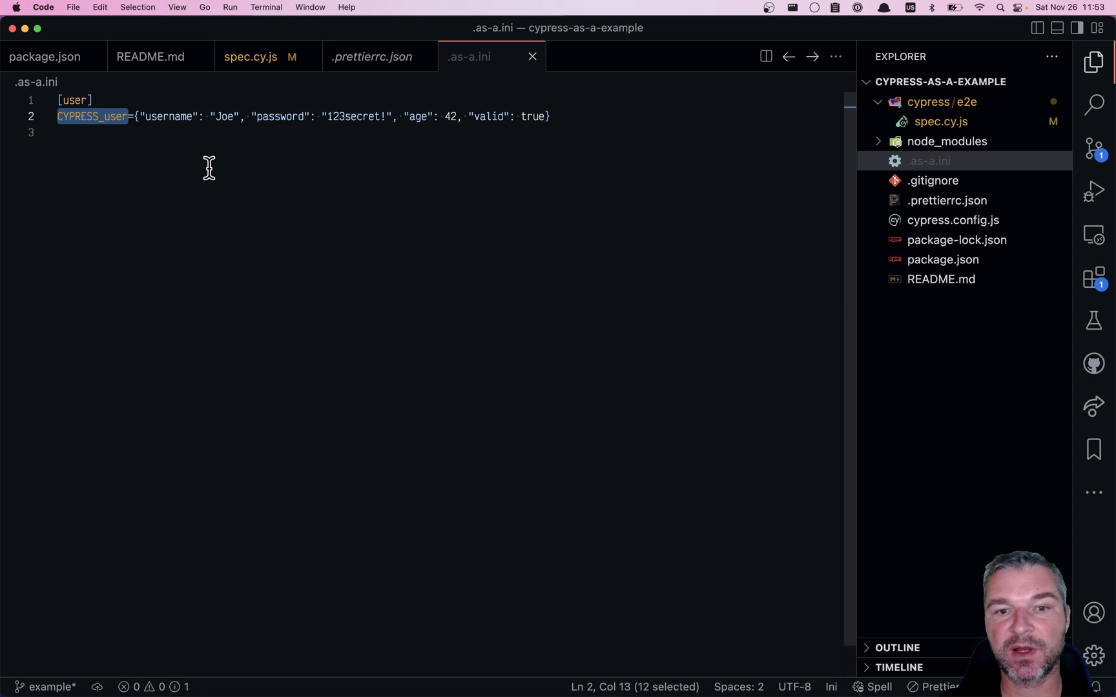